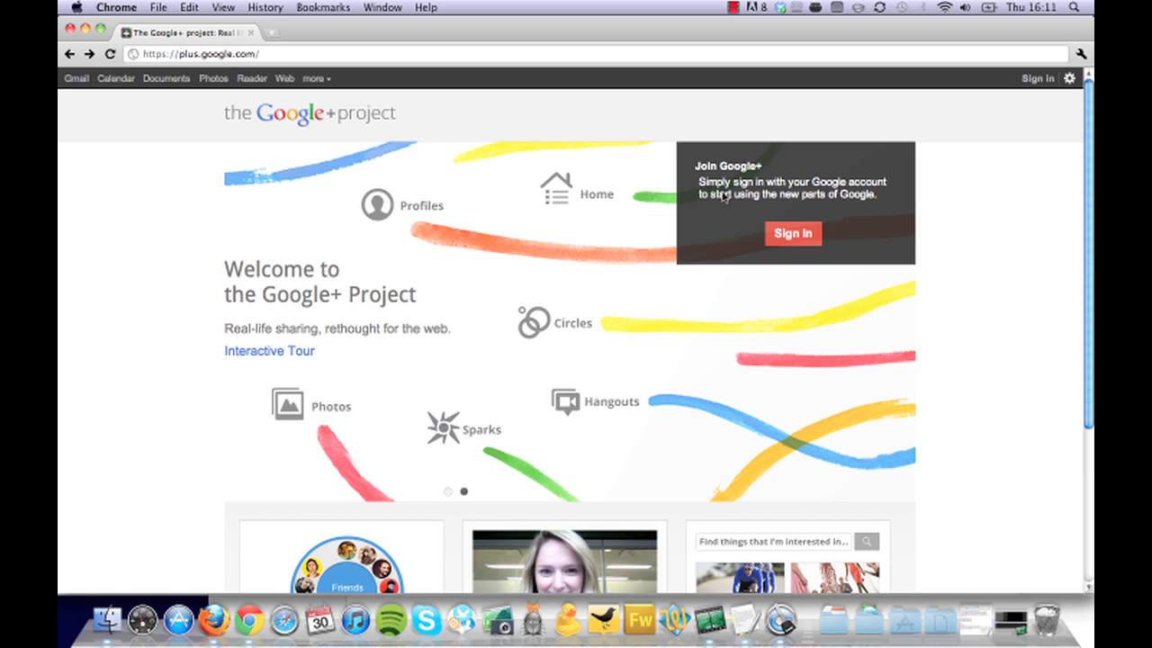
mouse_move(187, 52)
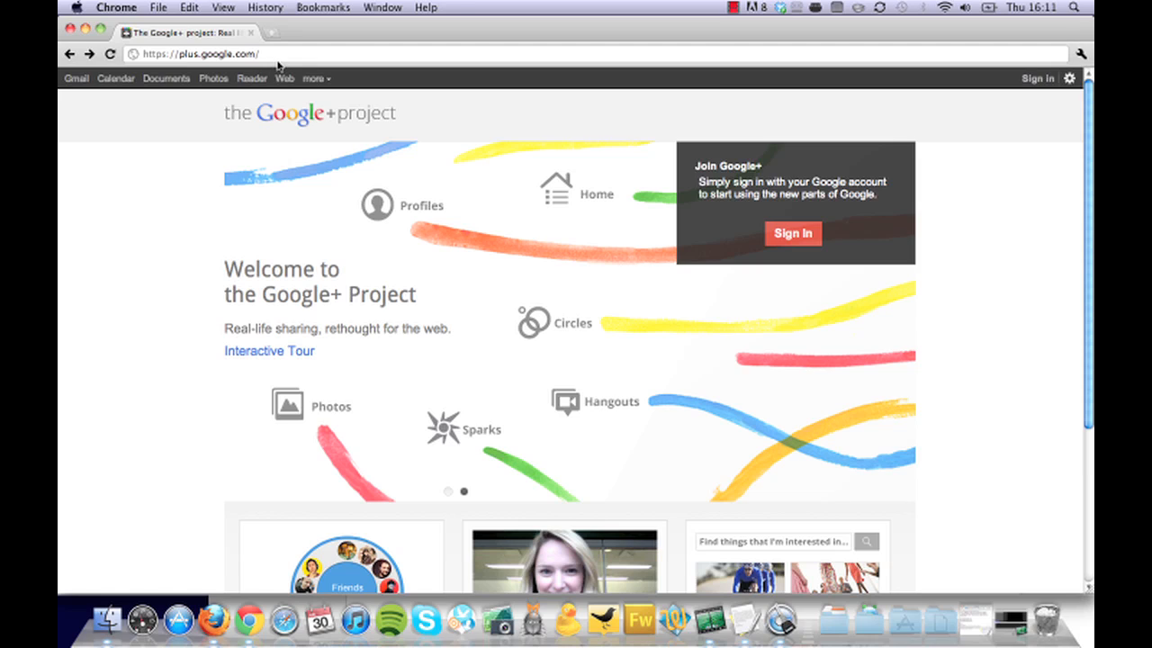
mouse_move(736, 234)
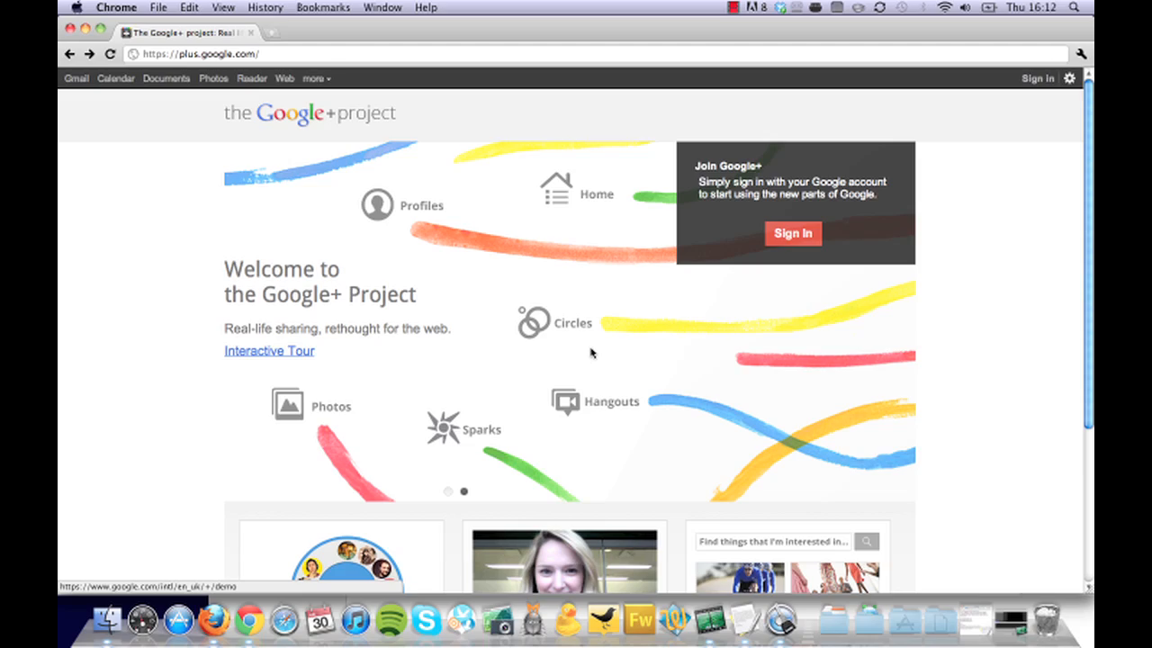
Step: Scroll down the signed-in Google+ home stream to browse recent posts
scroll(down, 3)
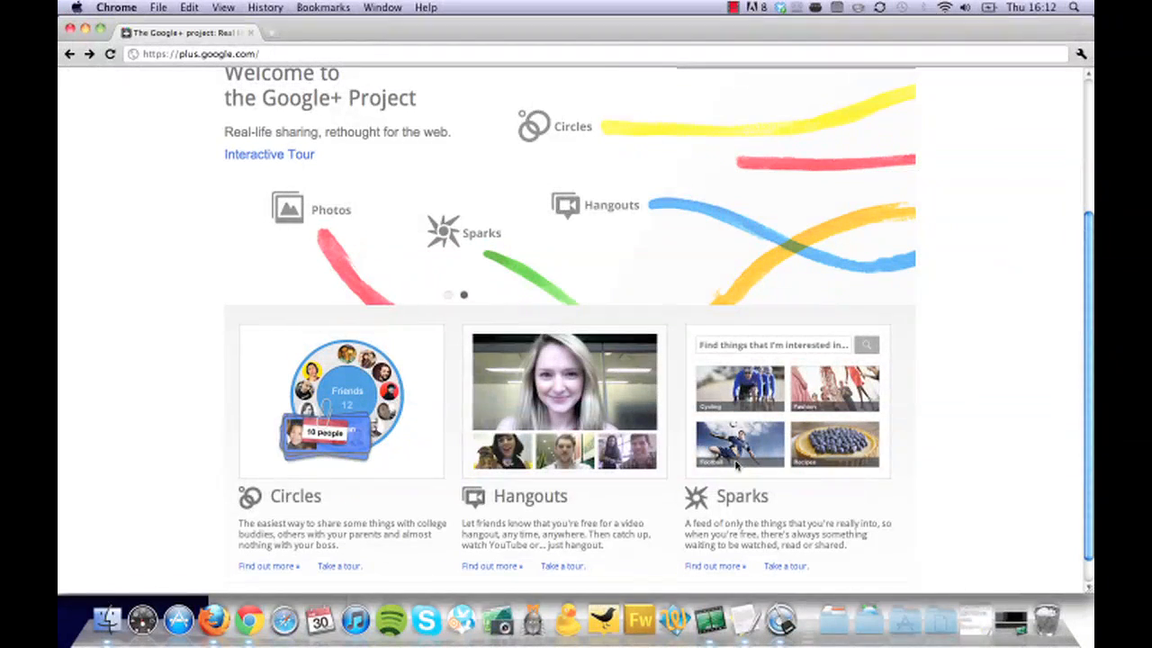
scroll(down, 3)
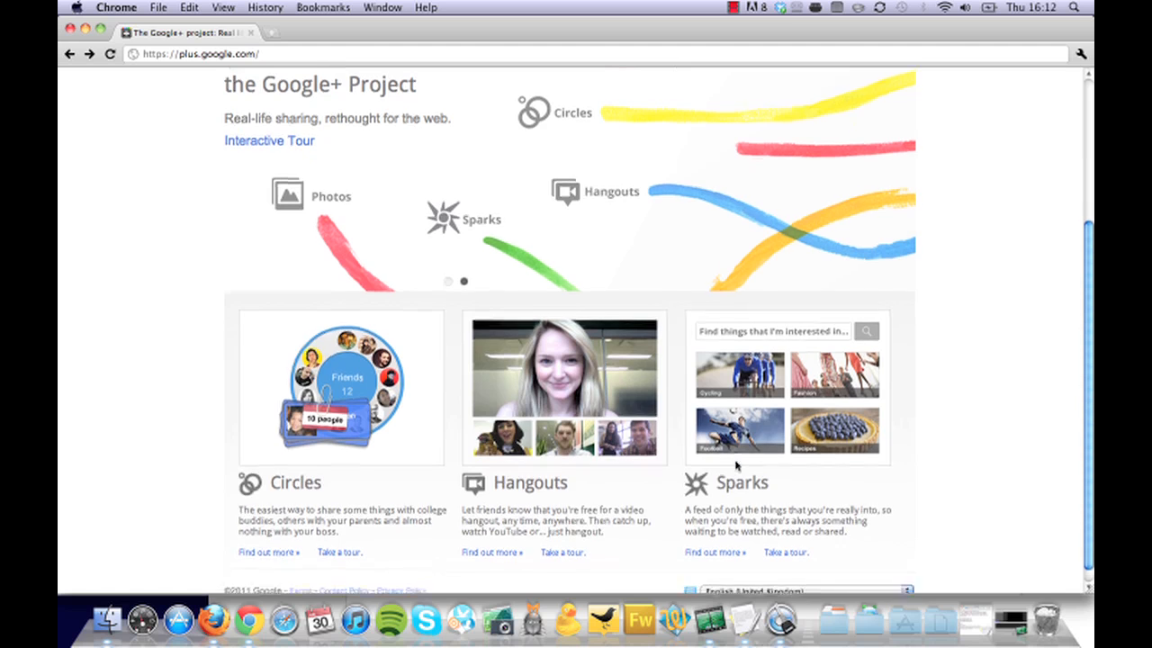
scroll(down, 3)
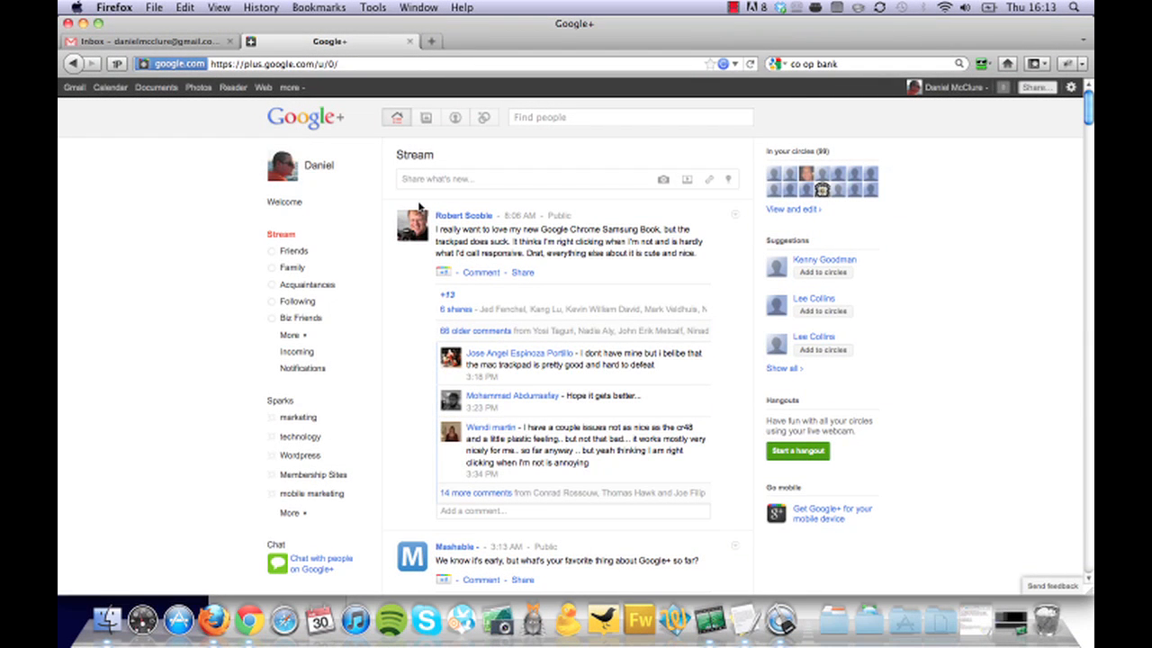
mouse_move(625, 177)
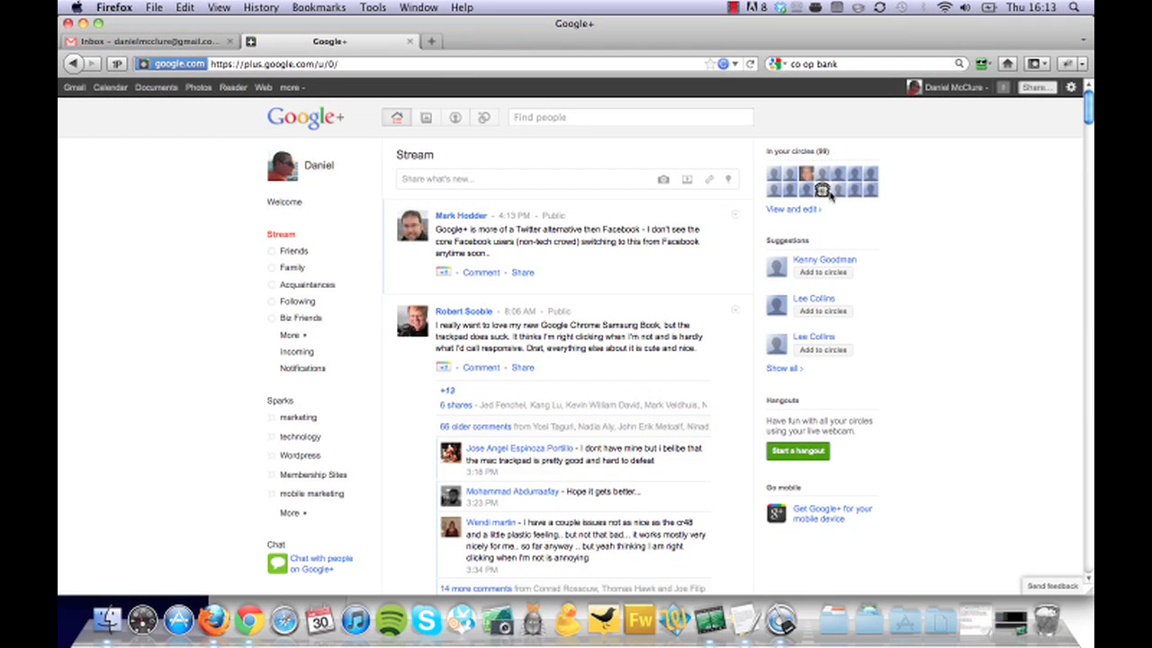
mouse_move(821, 187)
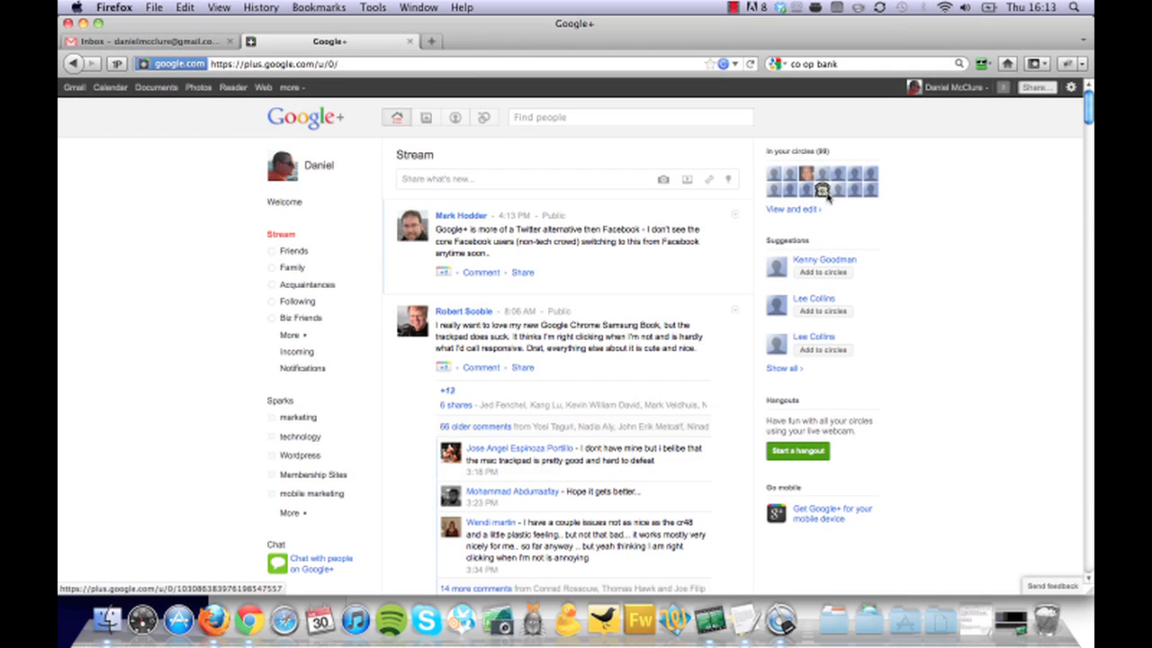
mouse_move(714, 201)
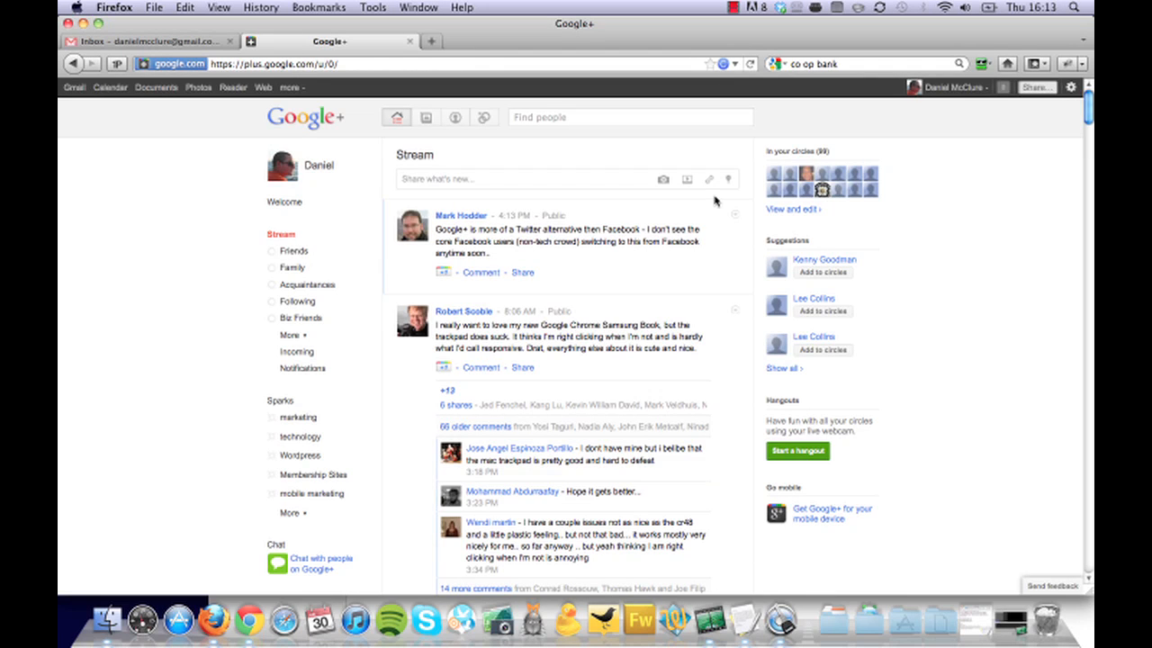
mouse_move(569, 252)
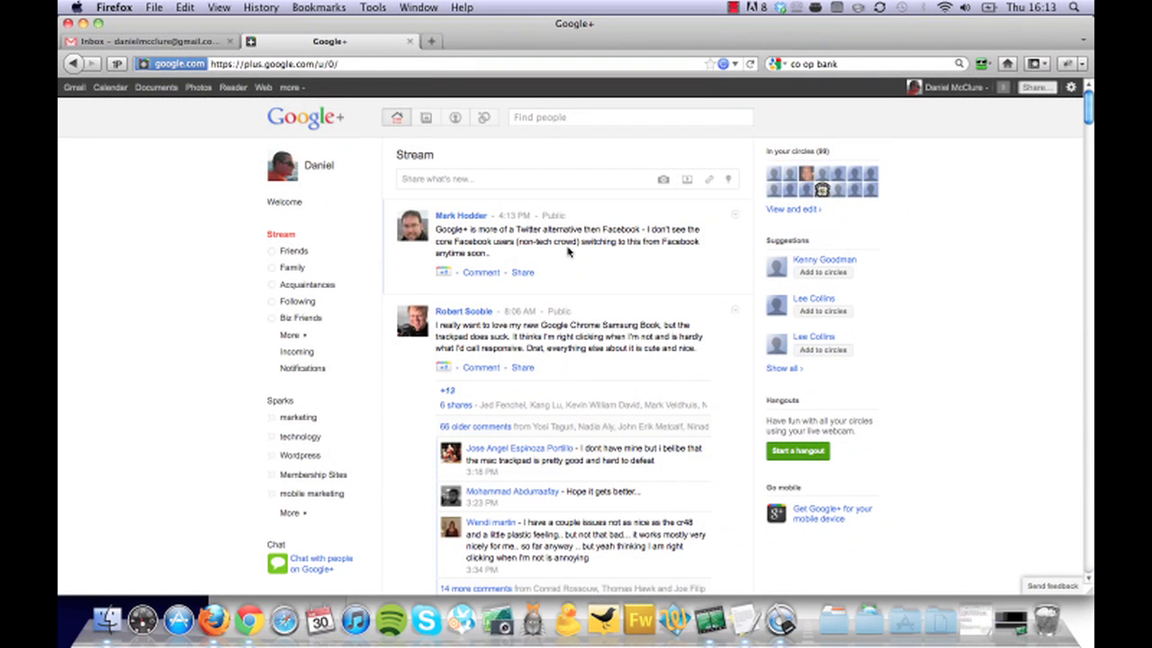
mouse_move(511, 195)
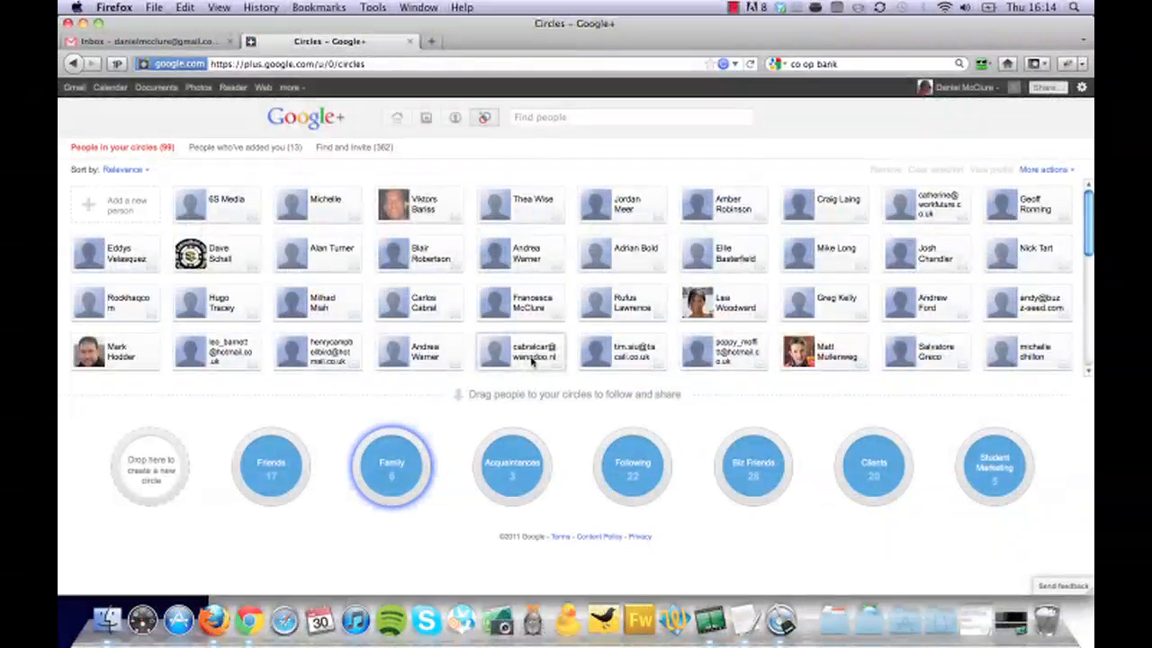
mouse_move(522, 353)
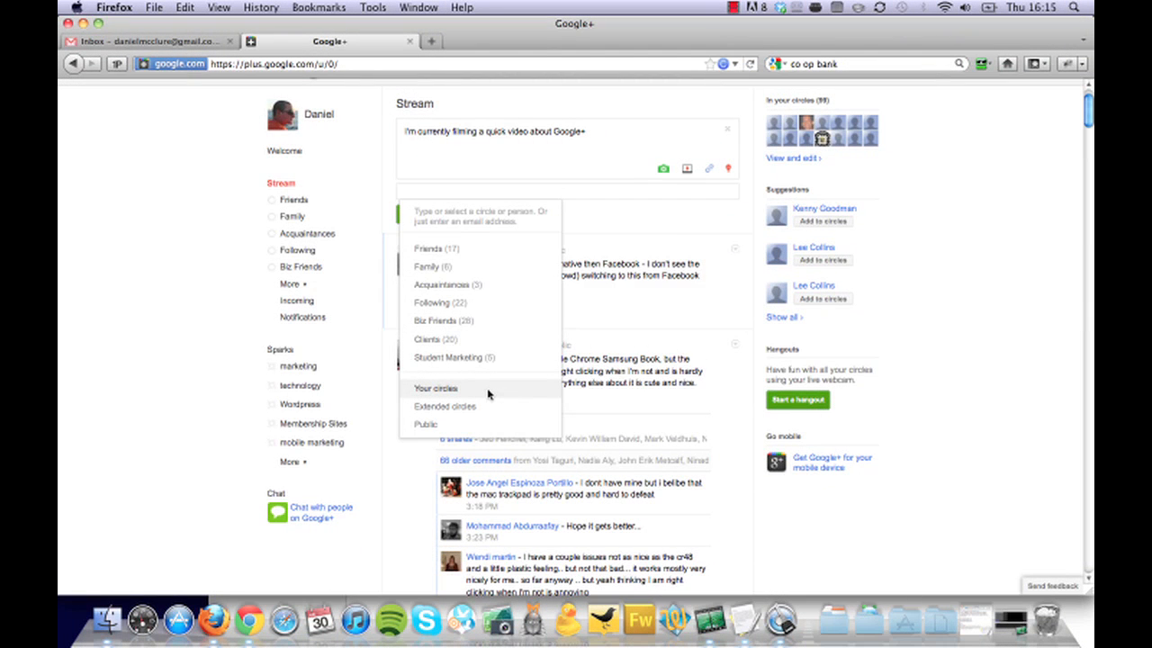
mouse_move(482, 388)
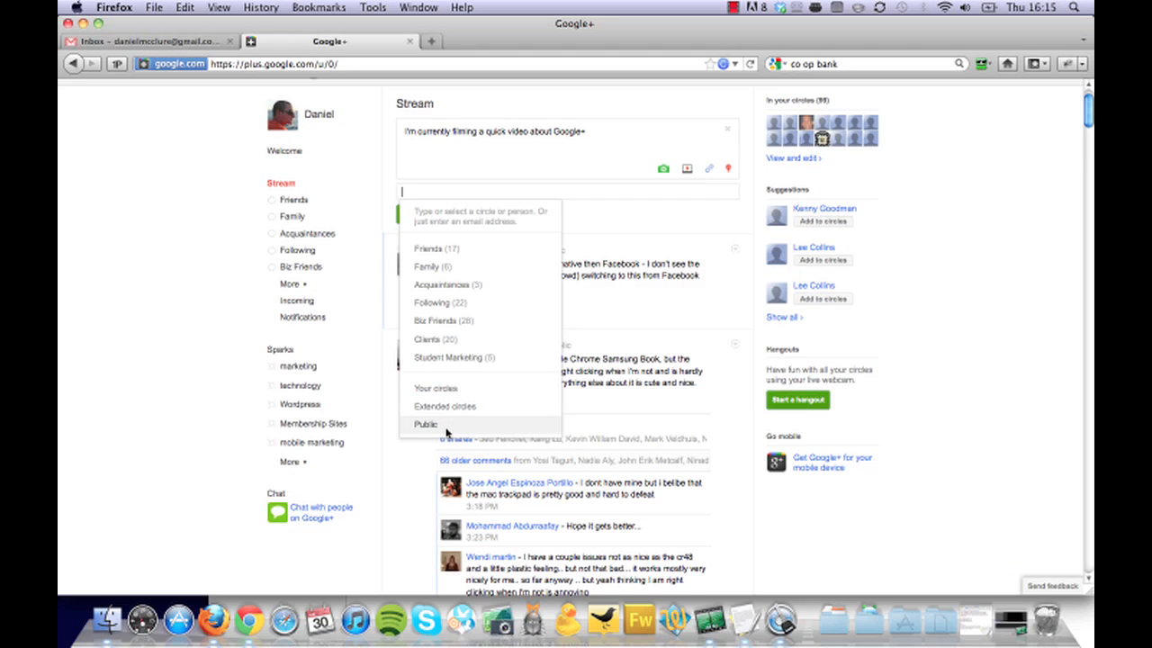
Step: Publish the 'filming a quick video about Google+' status publicly to the stream
click(426, 424)
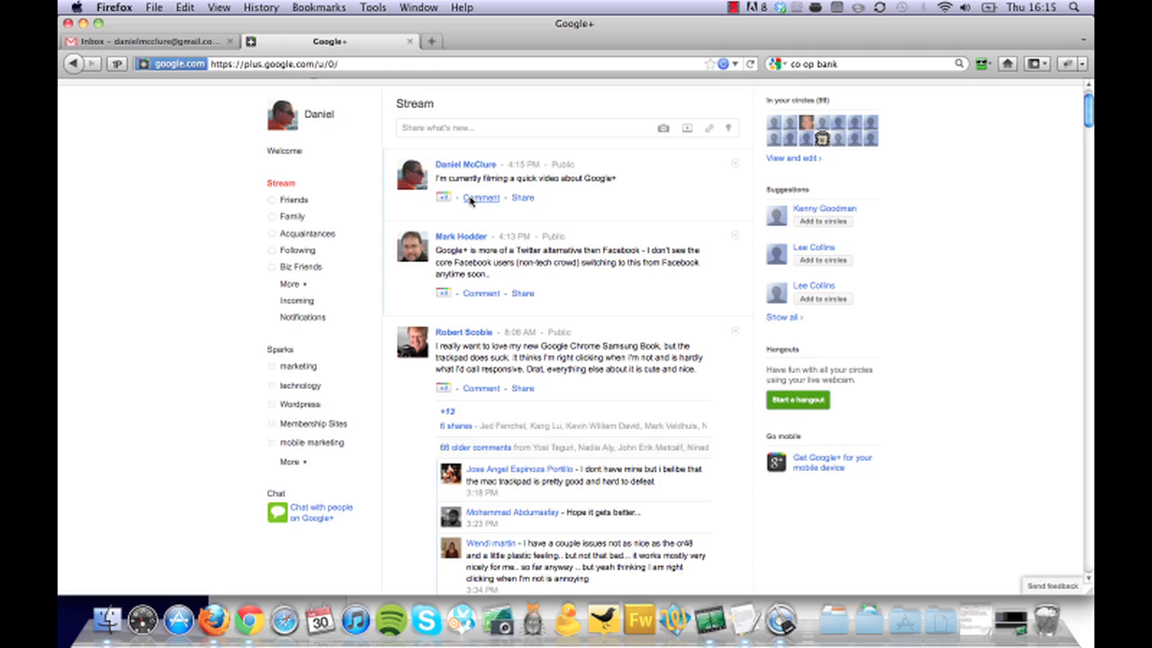
mouse_move(436, 137)
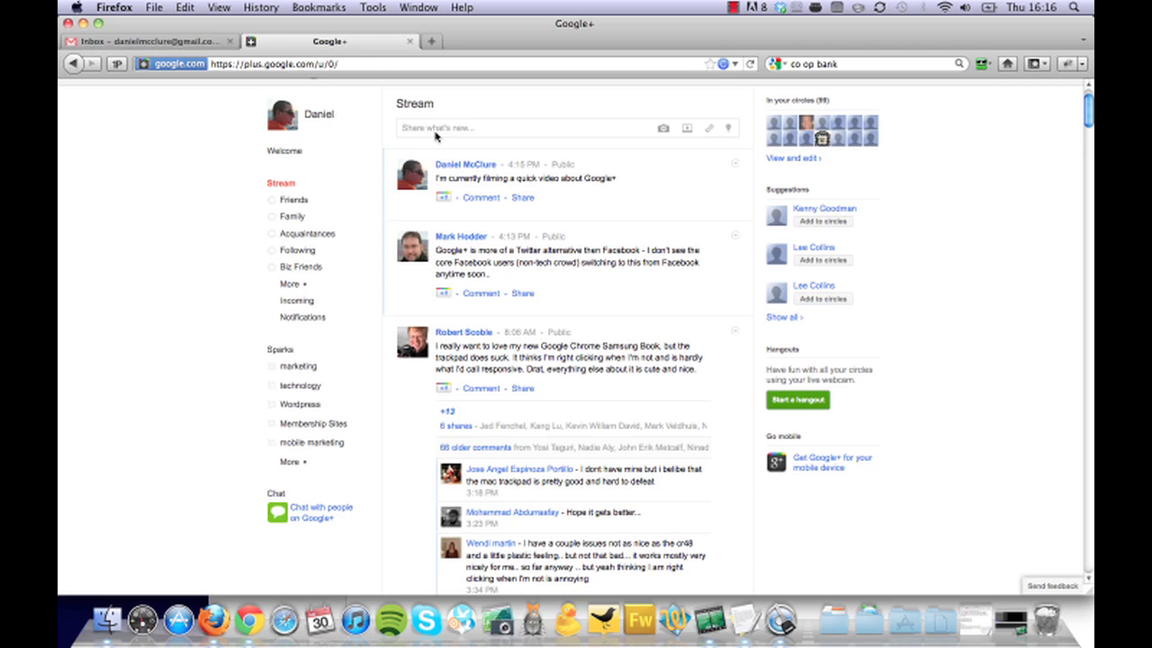
mouse_move(469, 176)
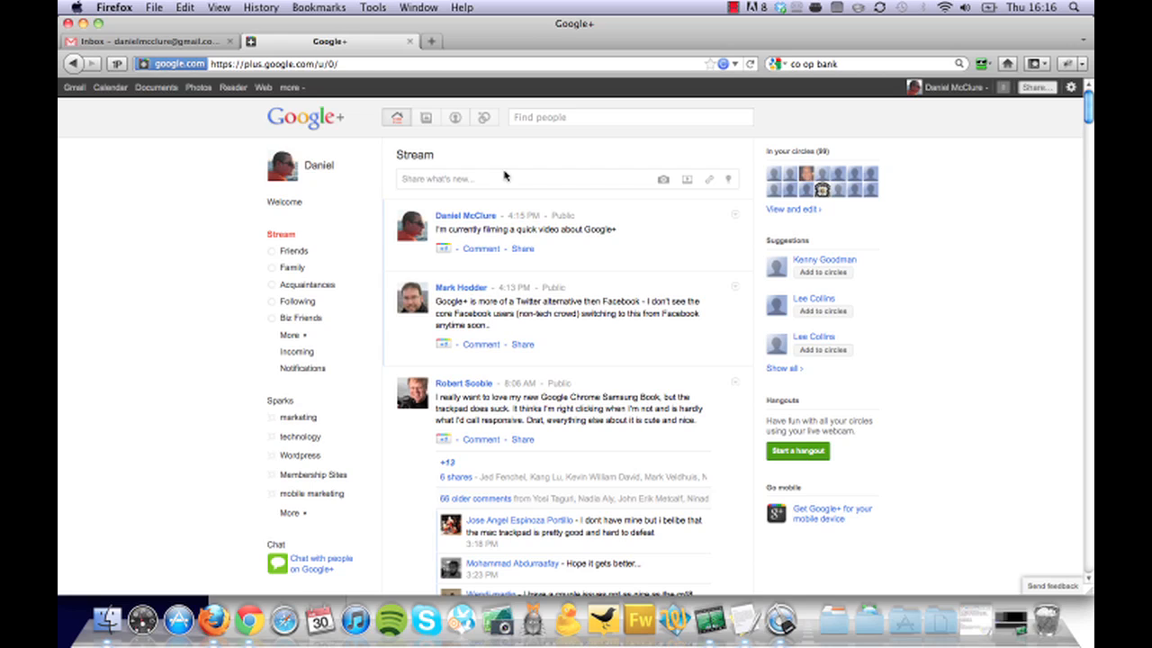
mouse_move(468, 191)
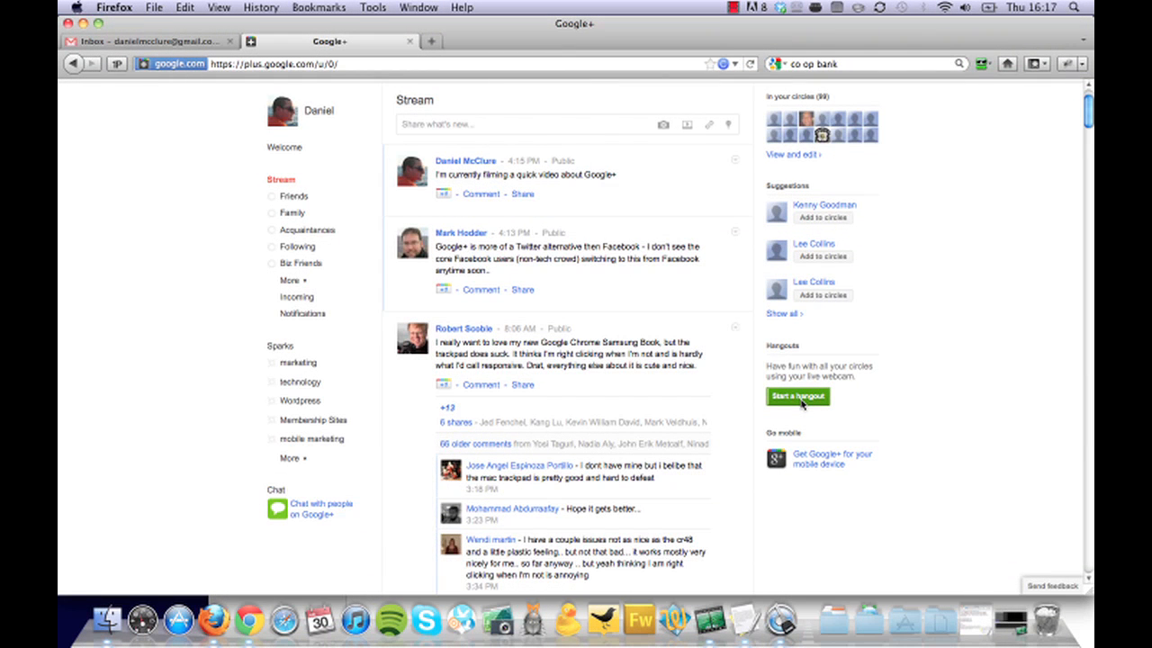
click(797, 396)
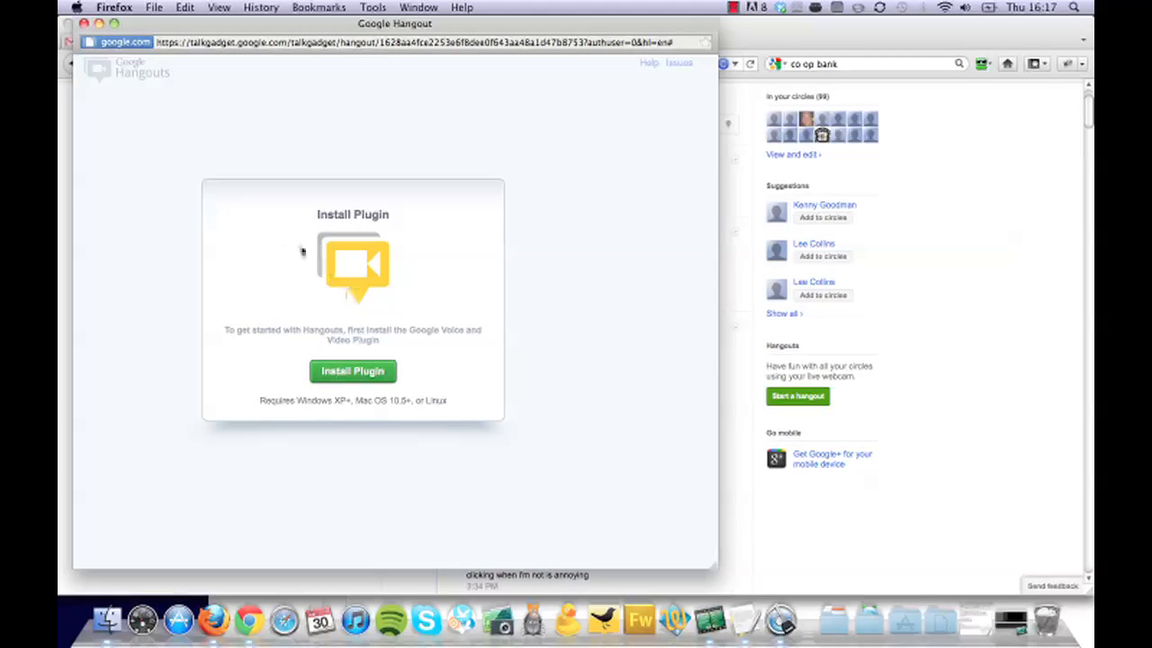
mouse_move(351, 306)
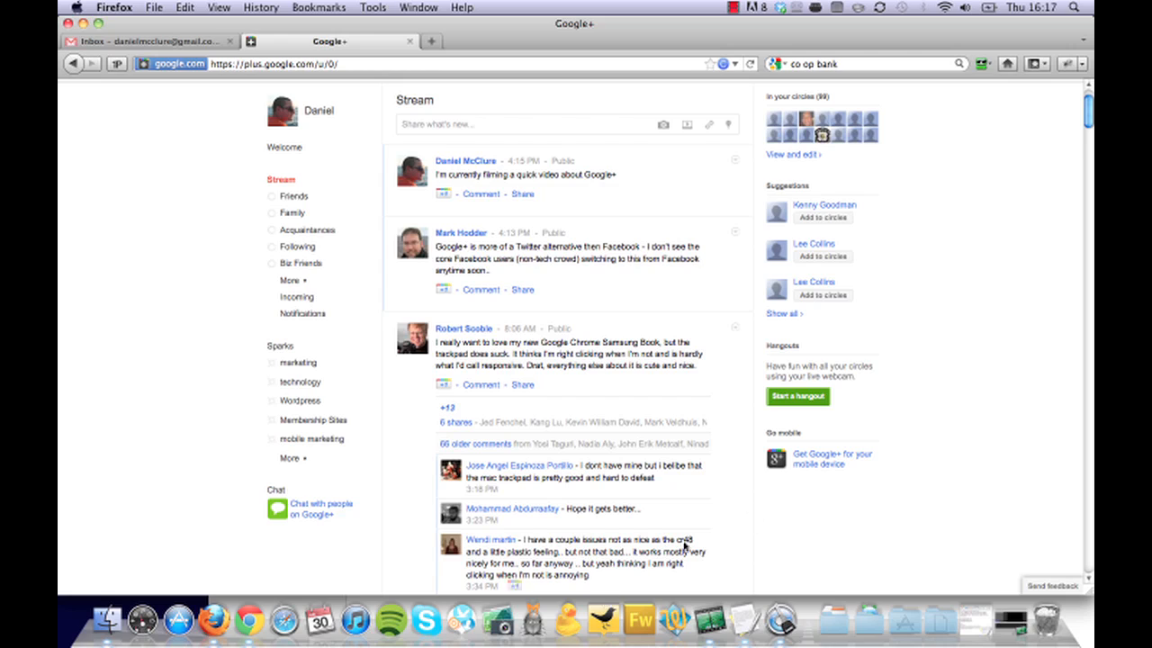
mouse_move(828, 443)
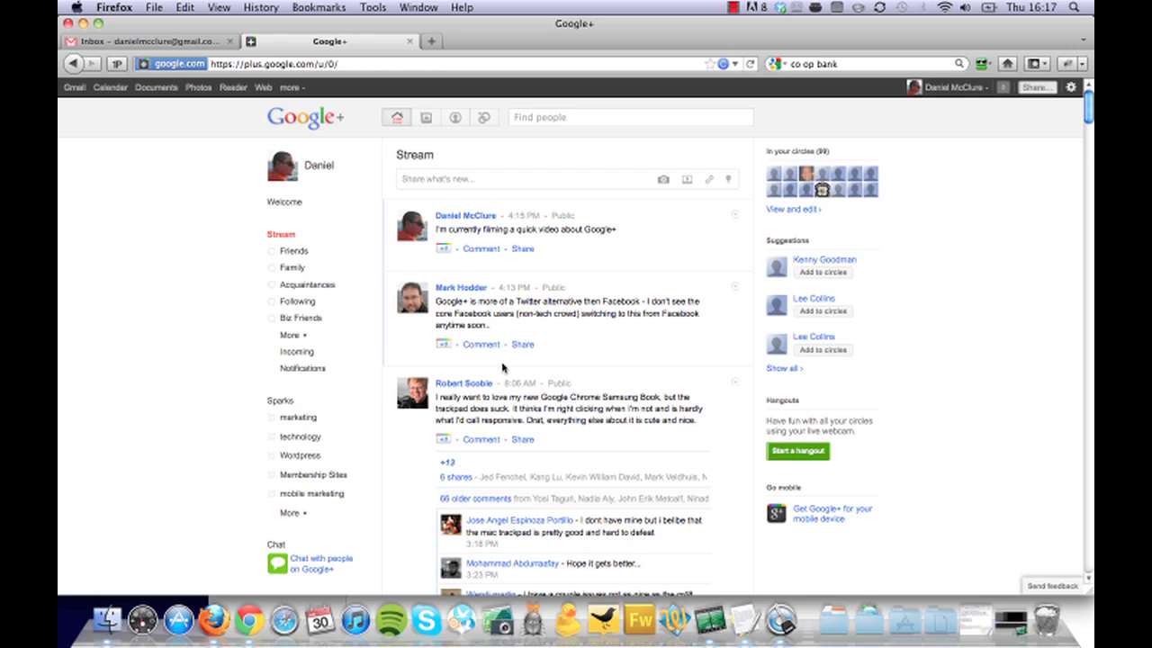
mouse_move(278, 400)
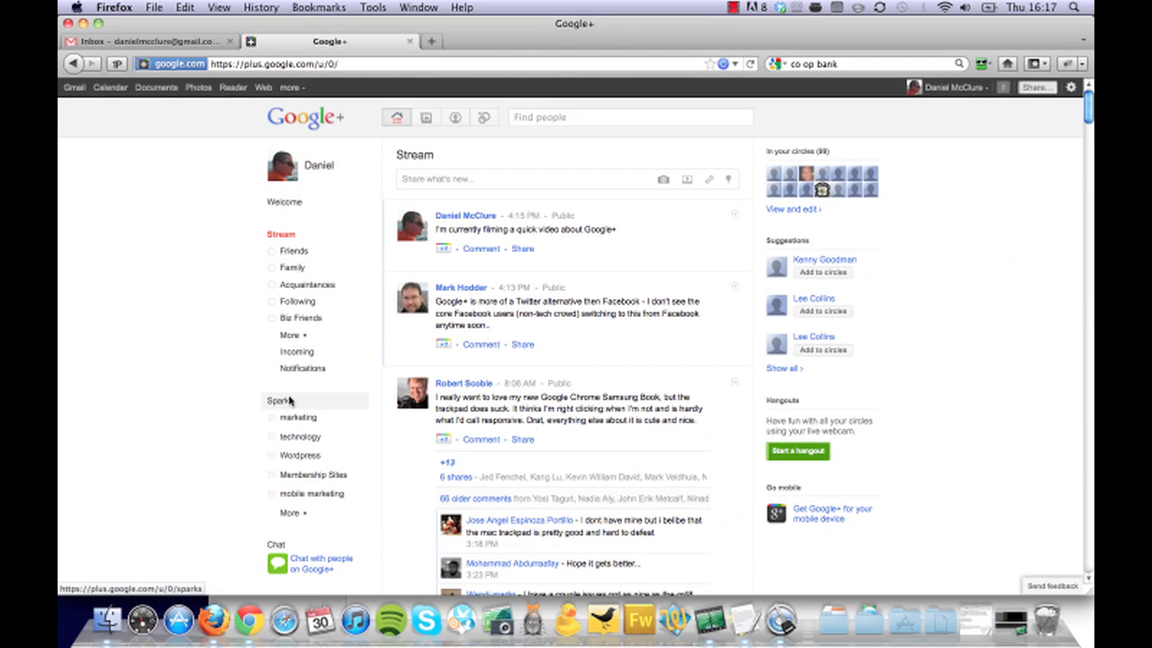
mouse_move(290, 512)
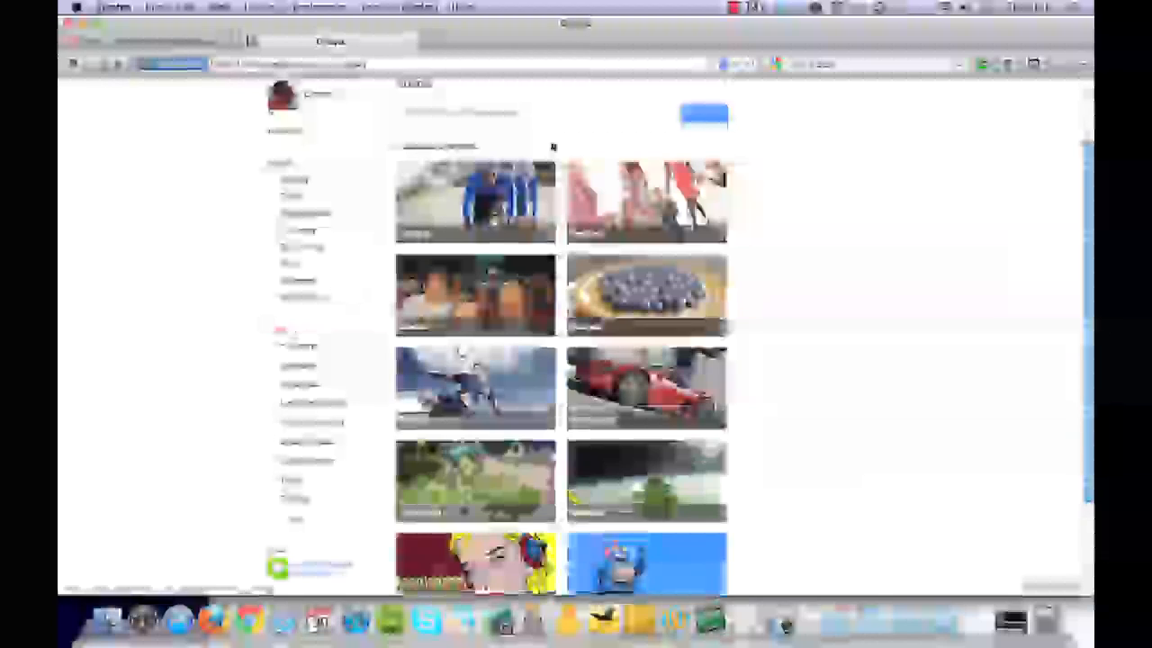
scroll(down, 3)
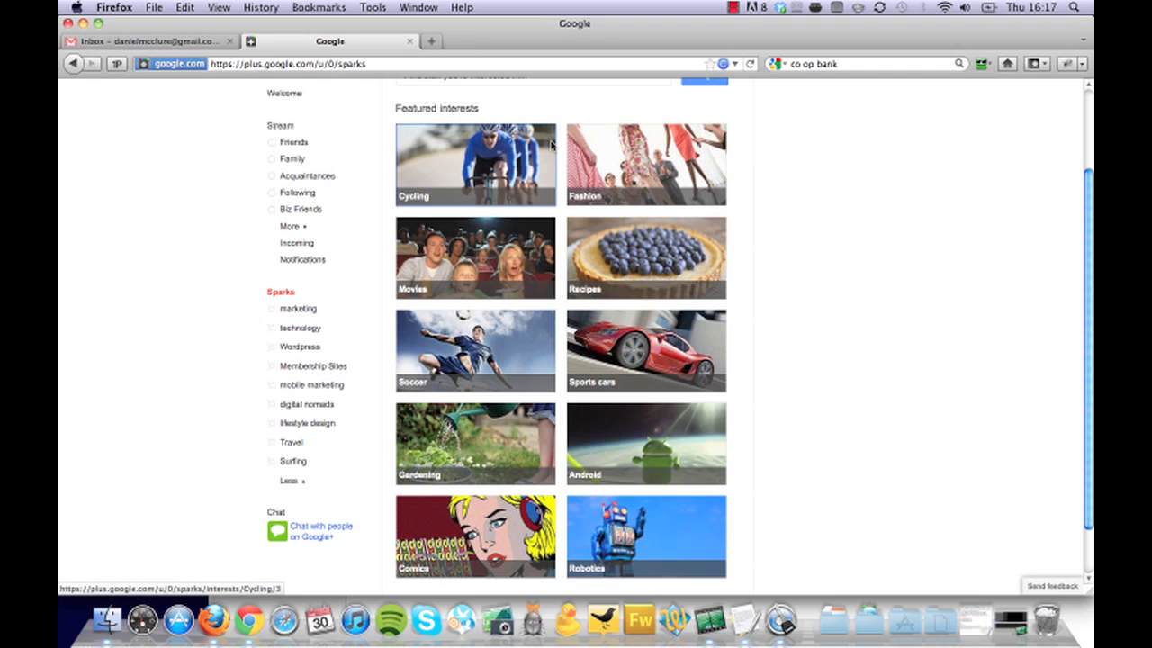
scroll(down, 3)
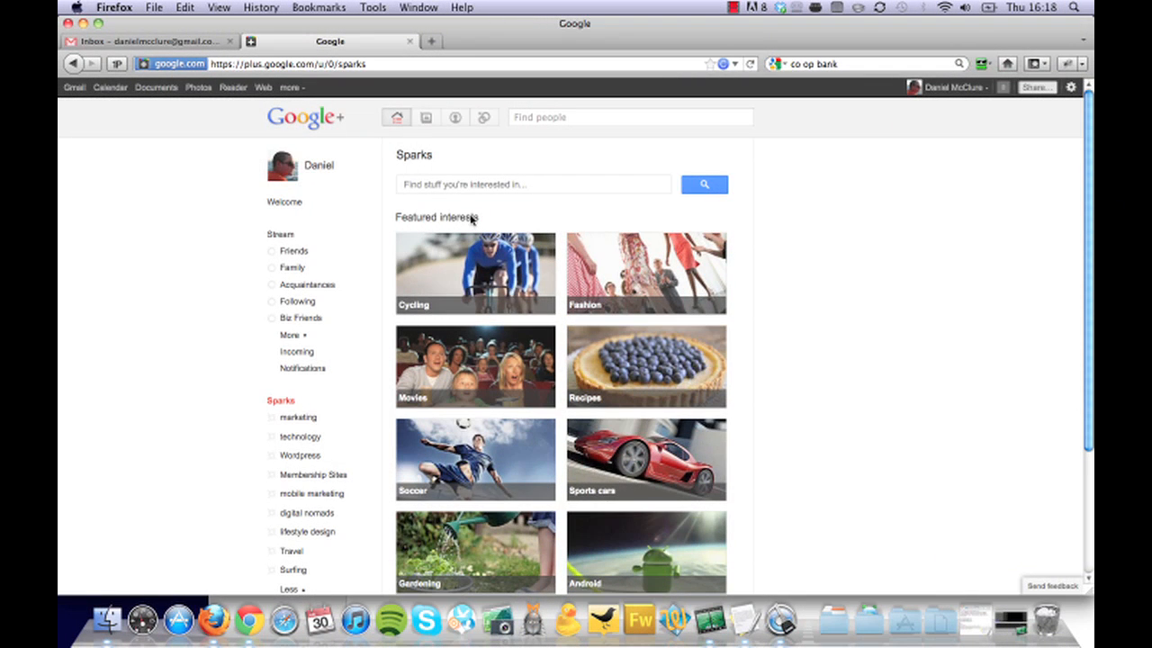
Step: Search Sparks for origami and browse the related interest articles
click(532, 184)
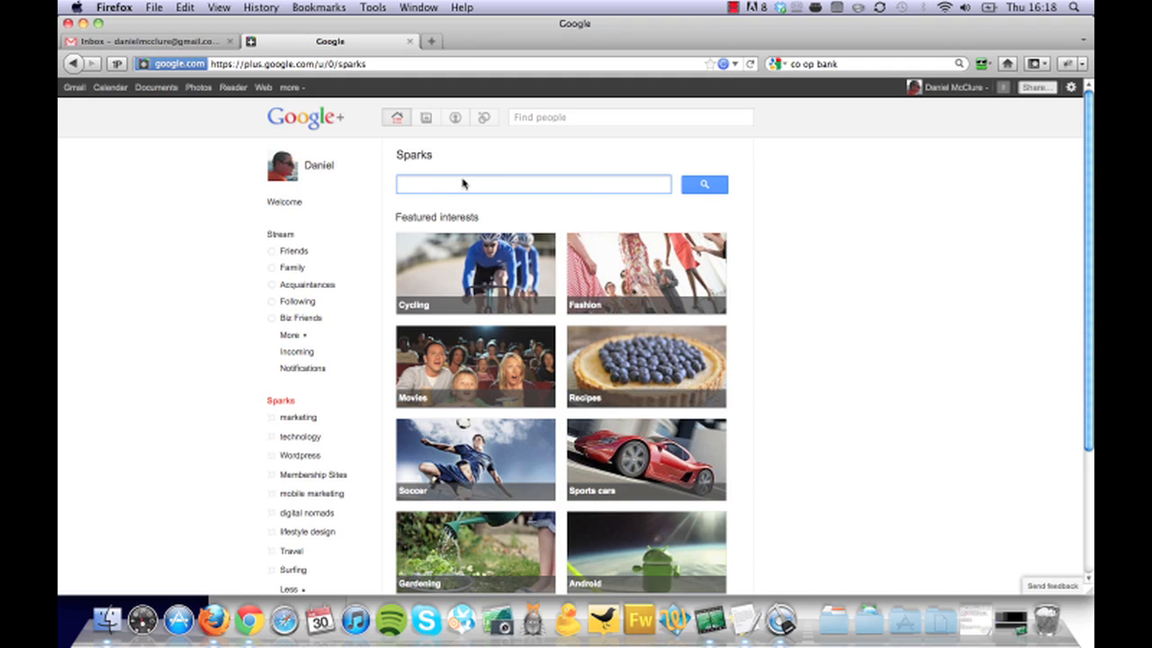
text(o)
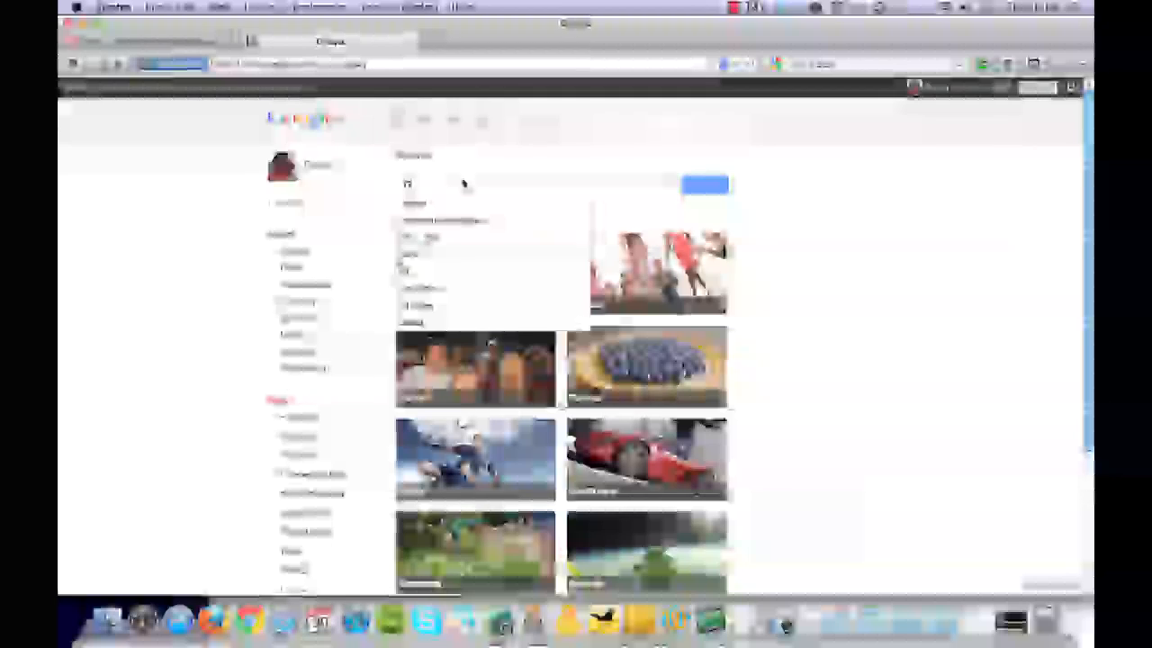
text(Org)
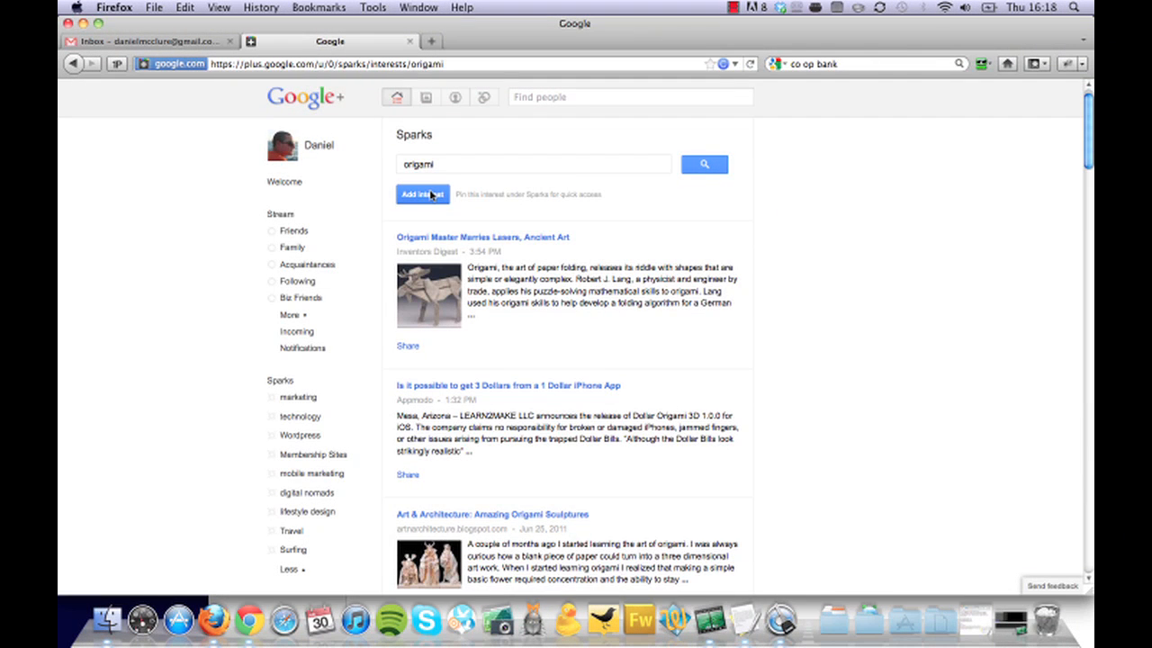
scroll(down, 3)
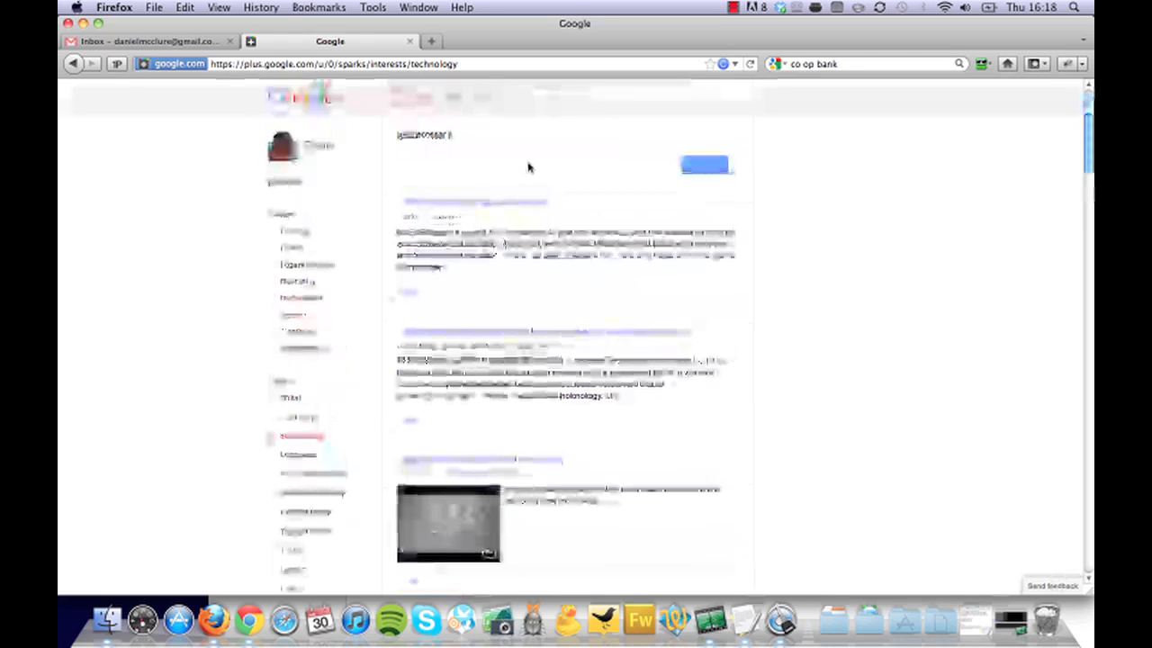
scroll(down, 3)
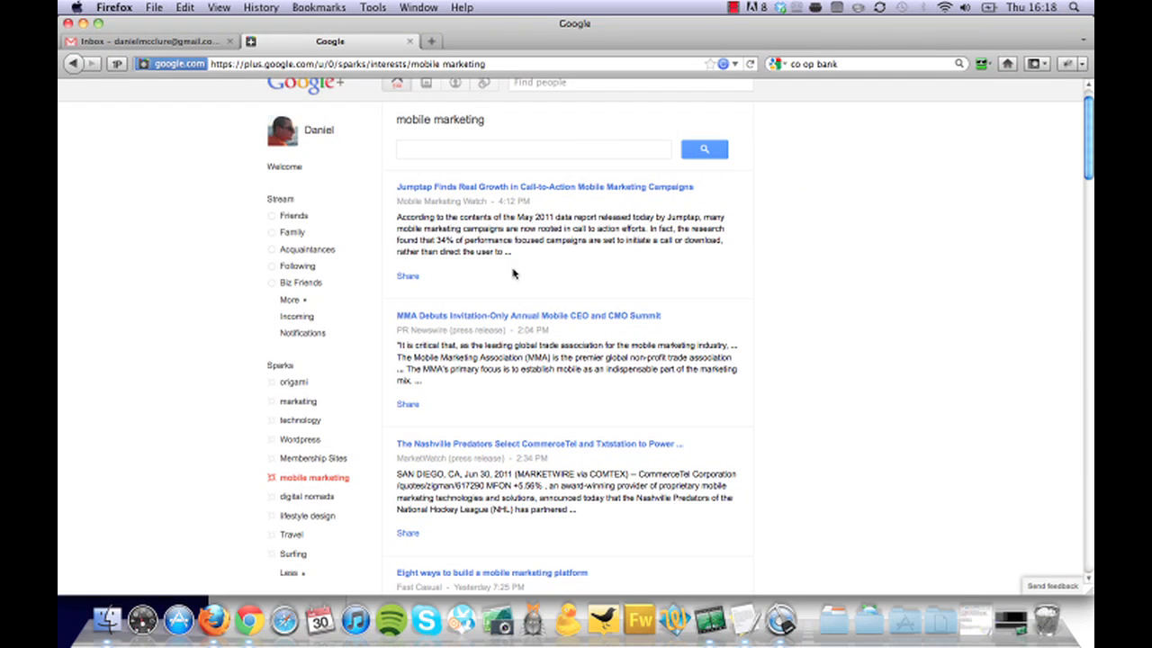
mouse_move(299, 173)
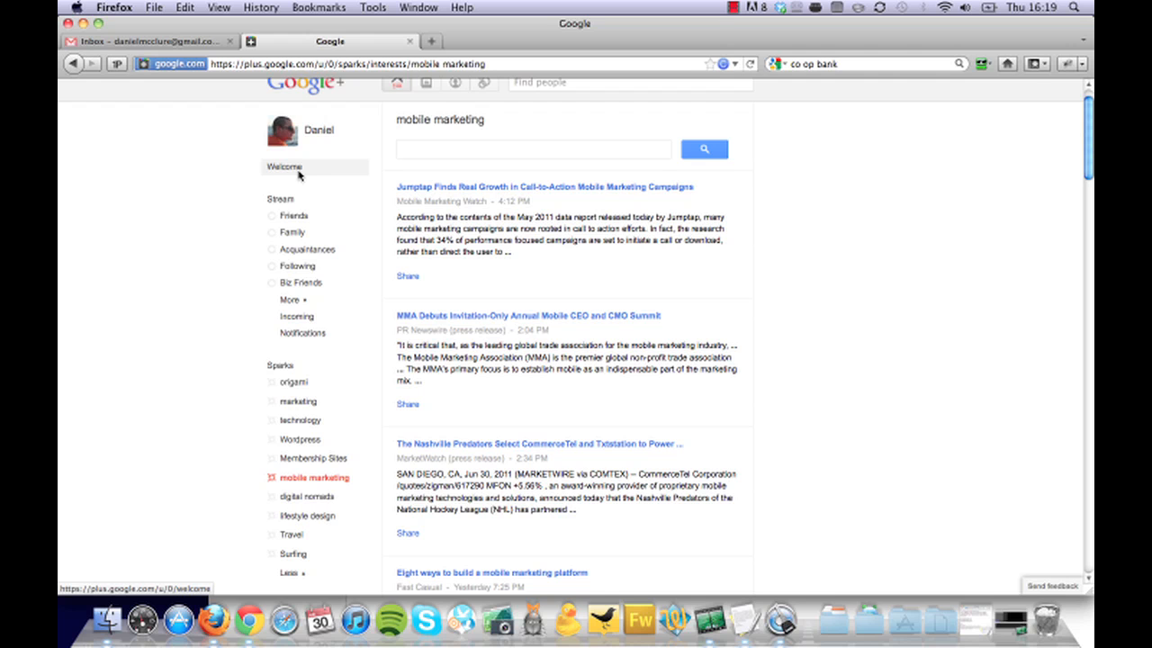
Step: Return to the main Stream and browse down through posts from circles
click(285, 166)
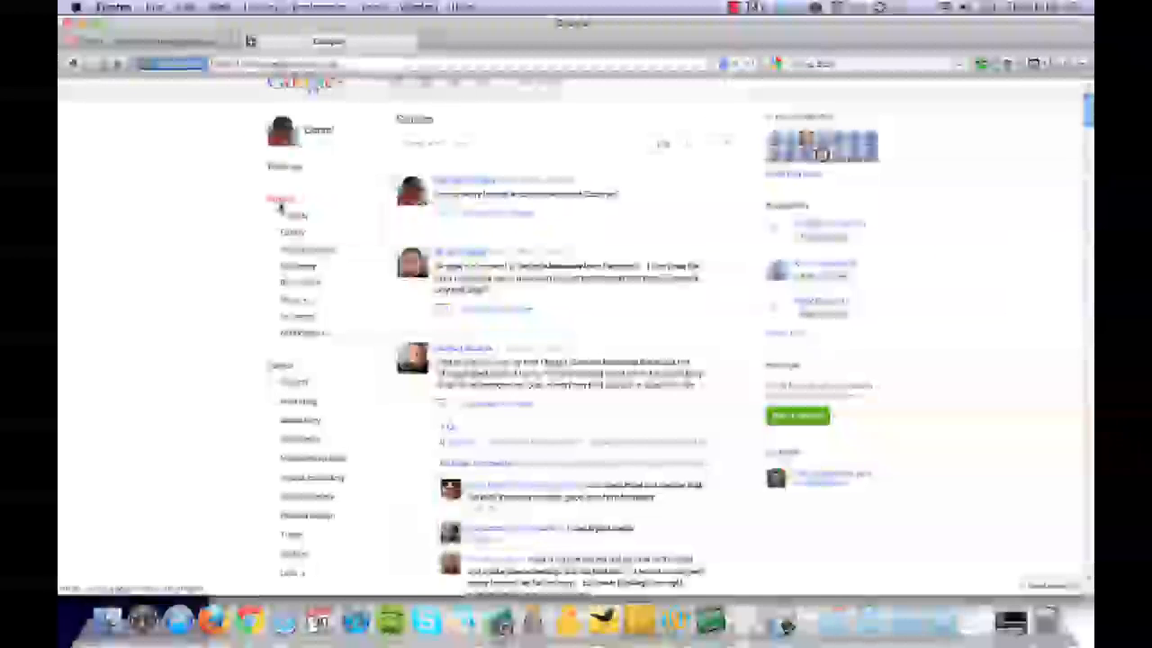
scroll(down, 3)
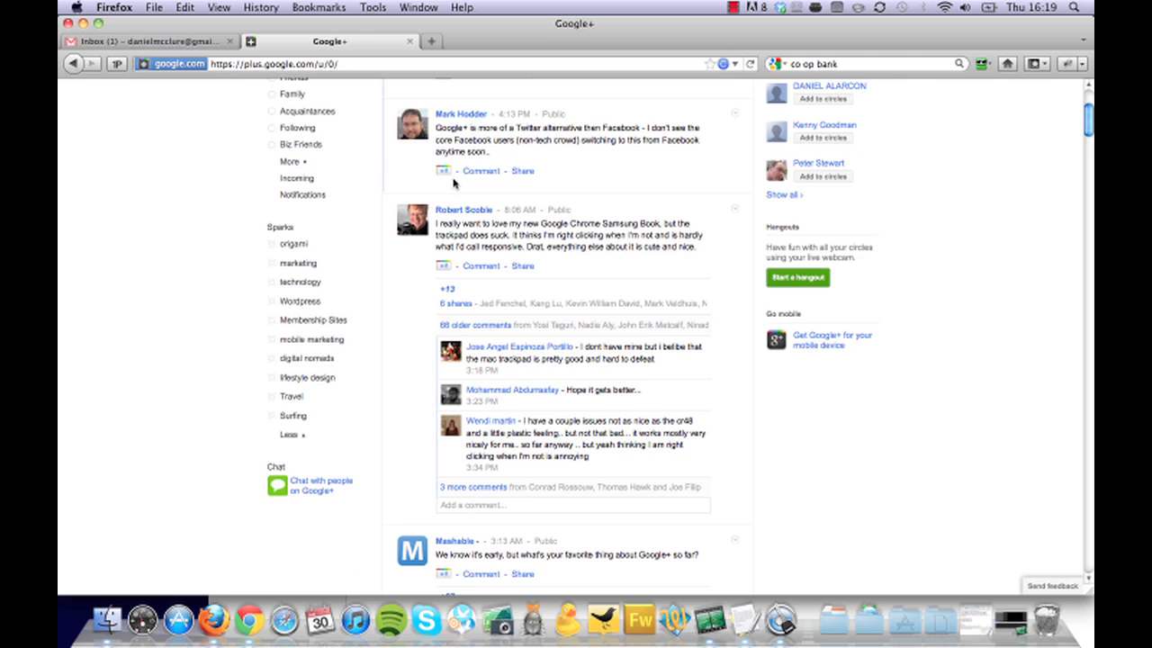
scroll(down, 3)
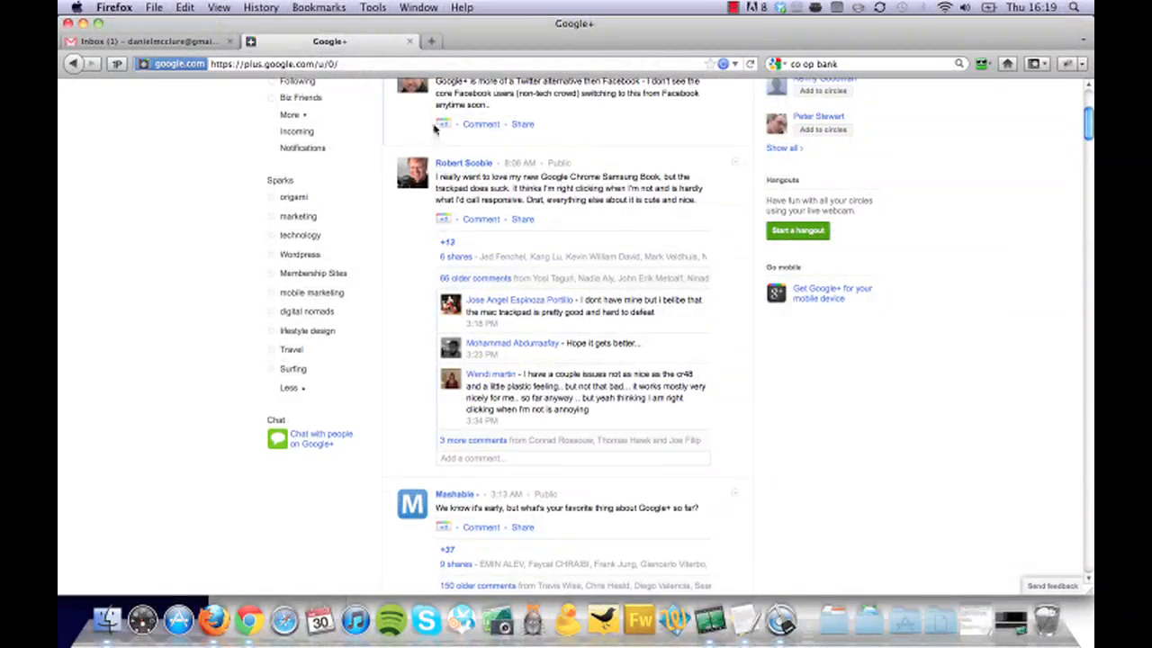
scroll(down, 3)
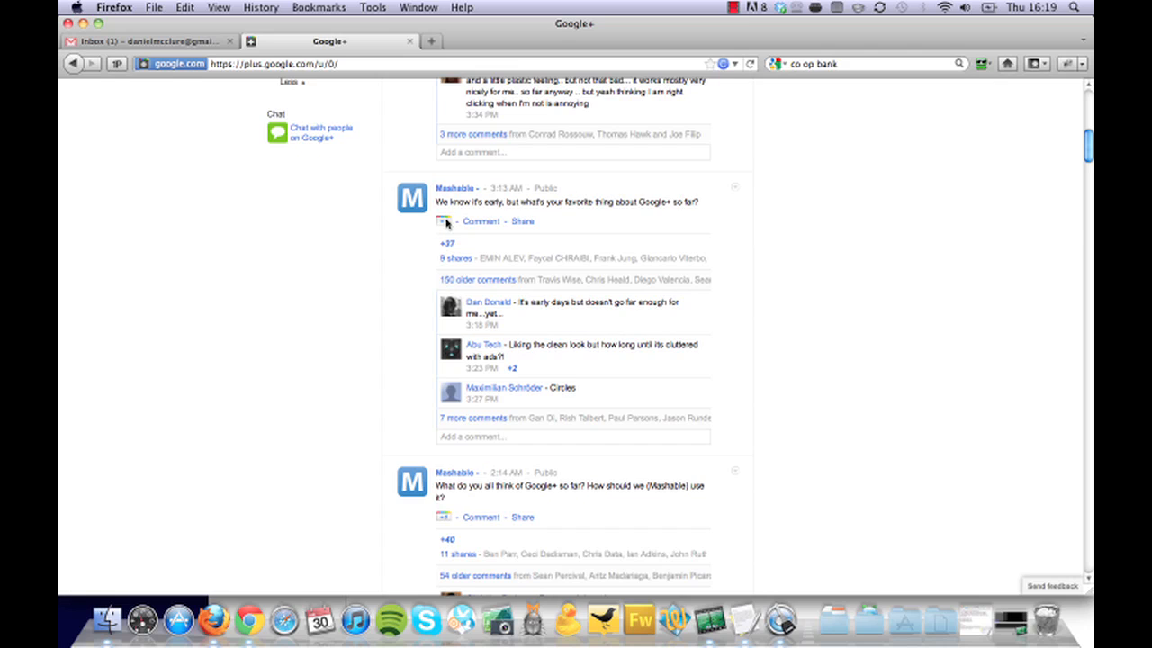
scroll(down, 3)
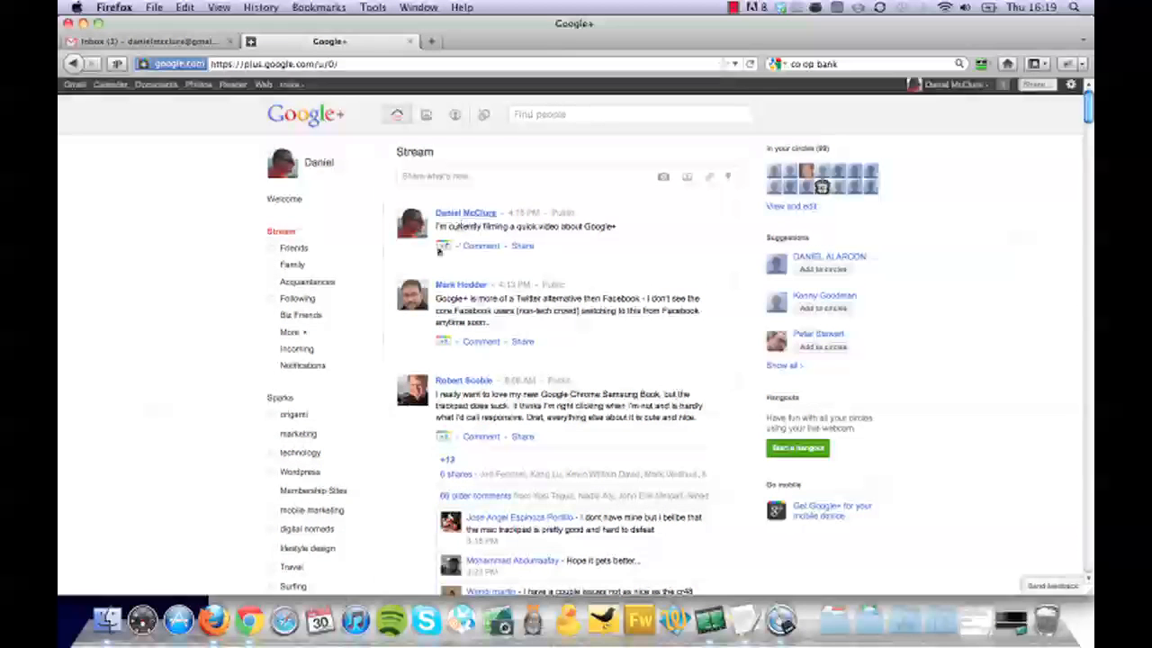
mouse_move(445, 247)
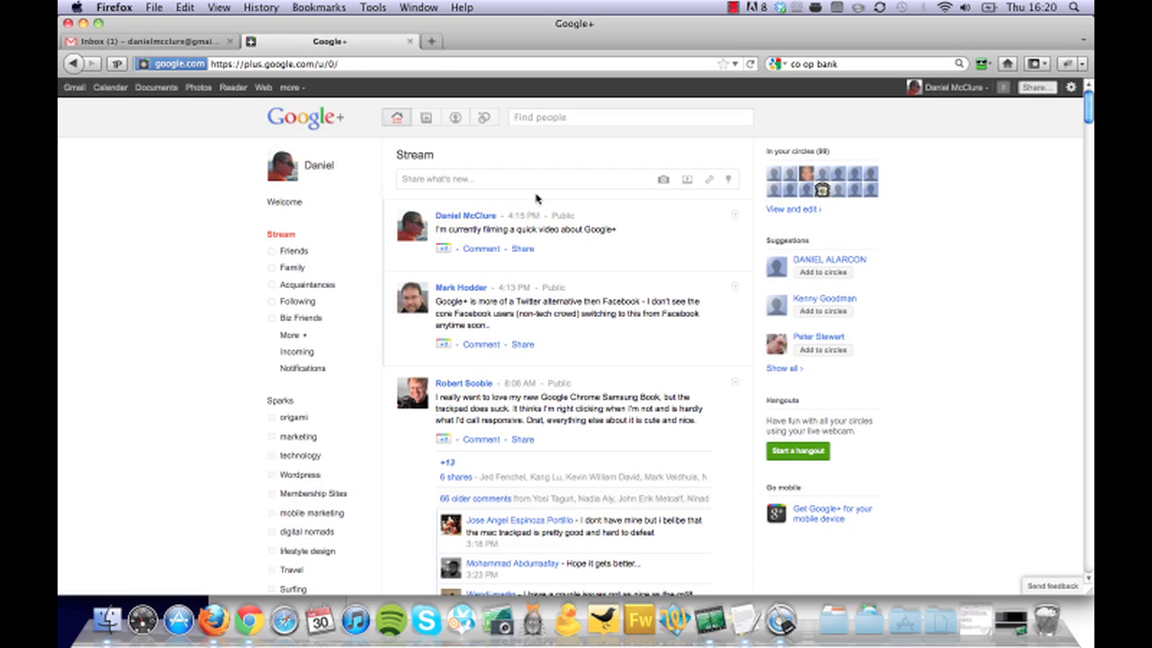
mouse_move(475, 218)
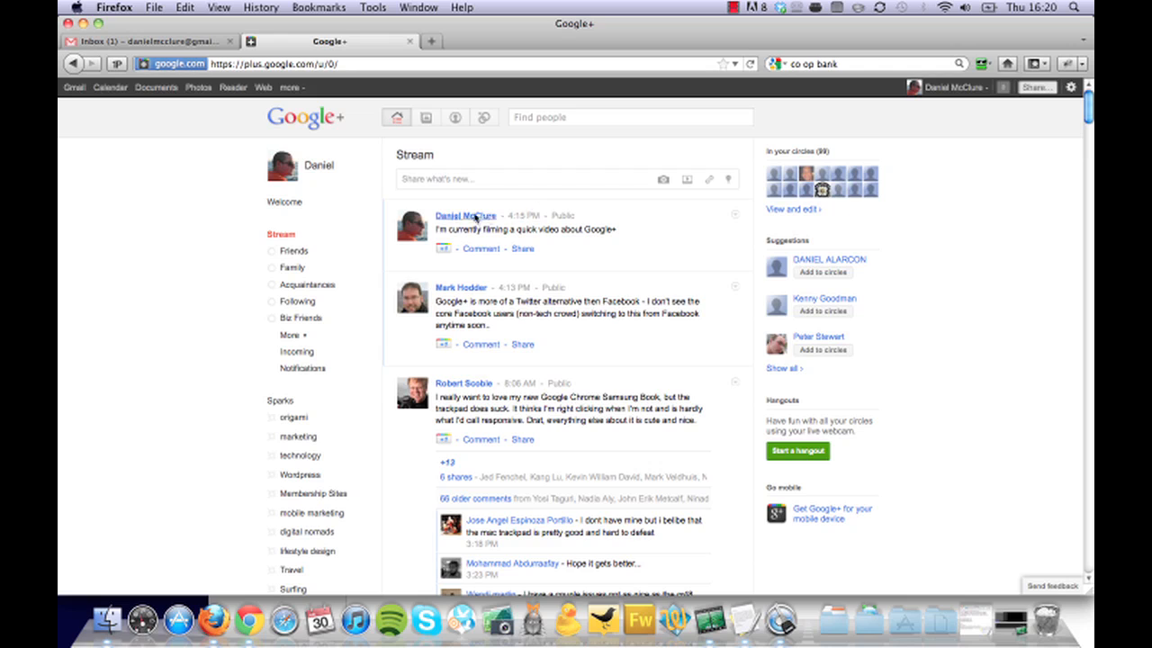
mouse_move(416, 200)
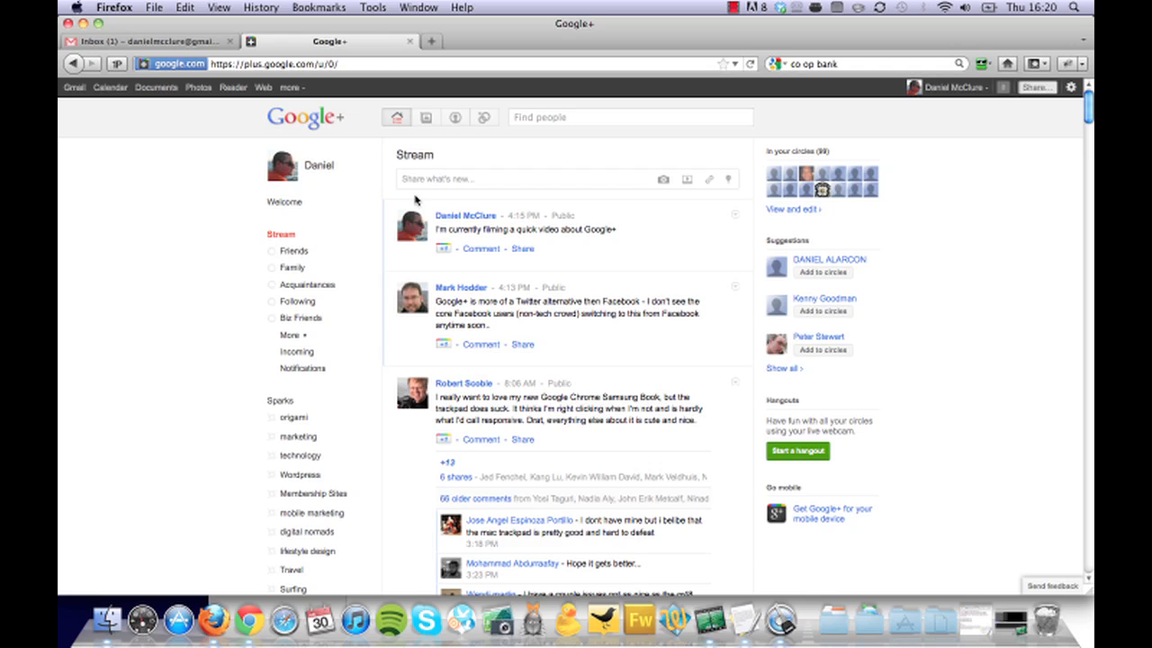
mouse_move(429, 196)
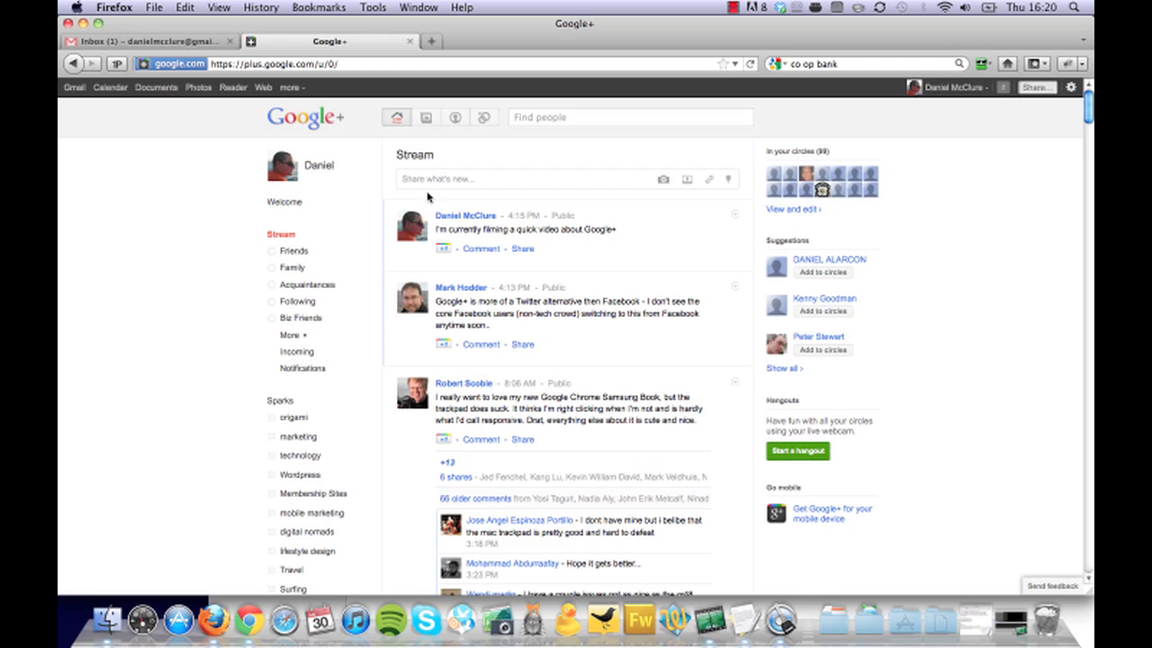
mouse_move(461, 184)
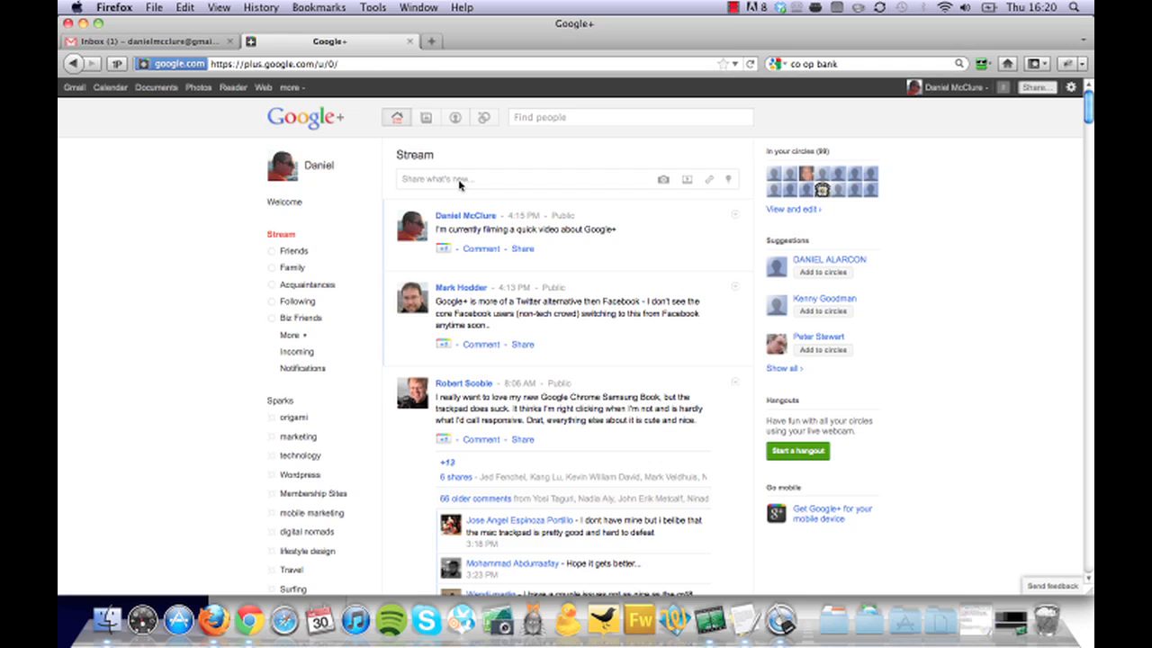
mouse_move(446, 249)
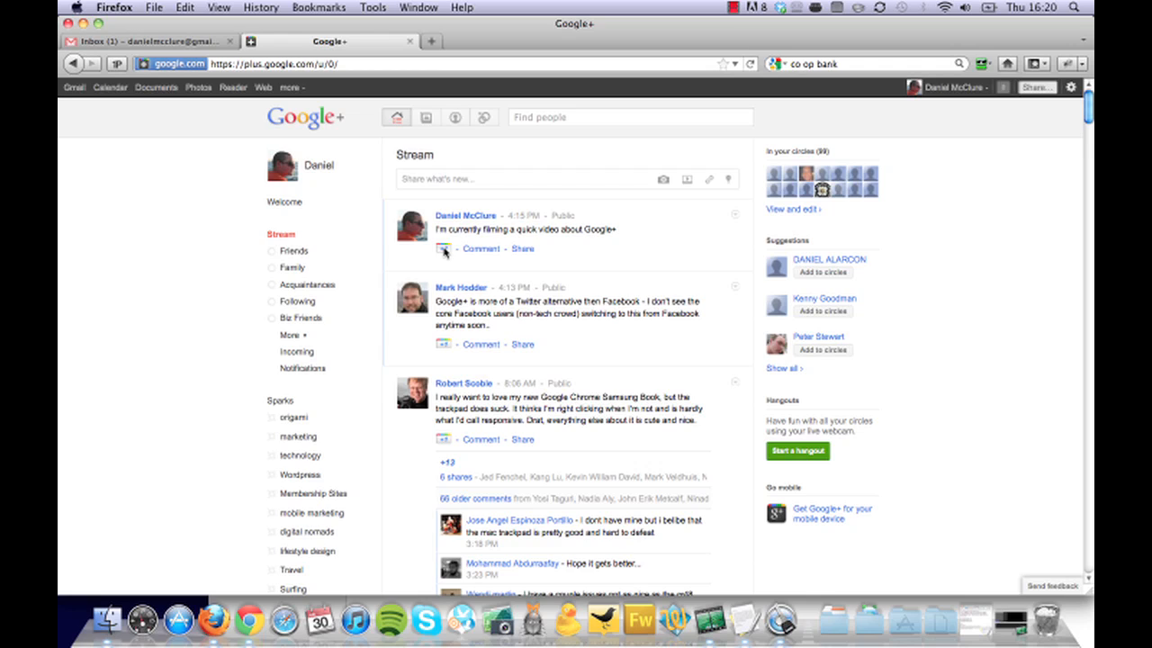
mouse_move(326, 155)
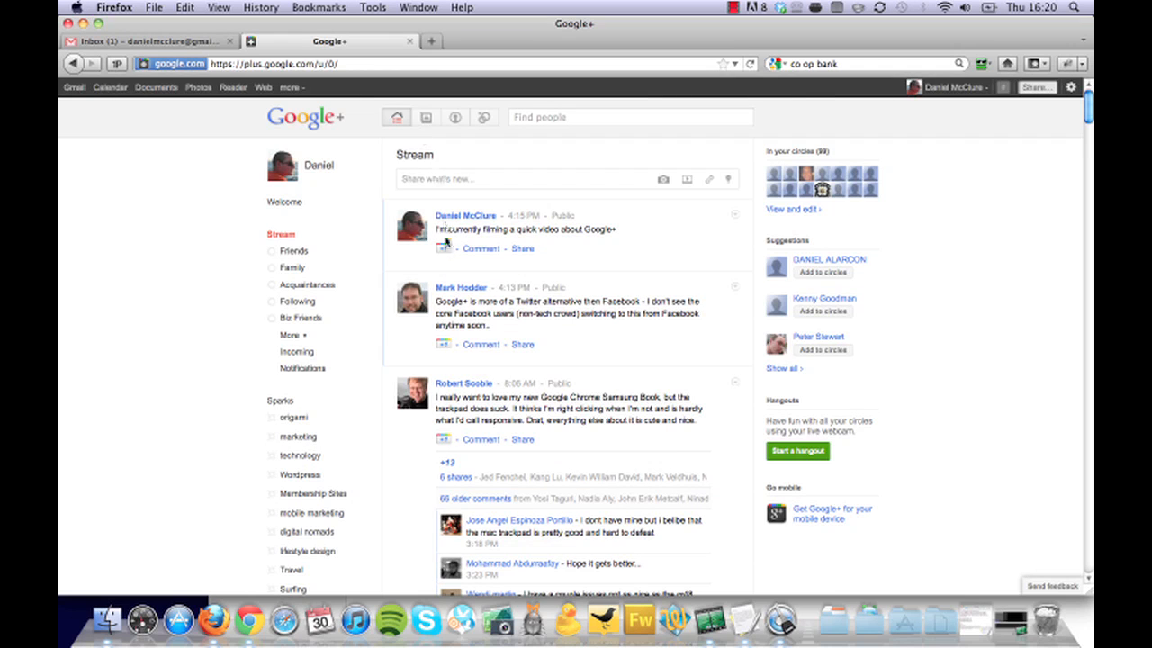
mouse_move(445, 248)
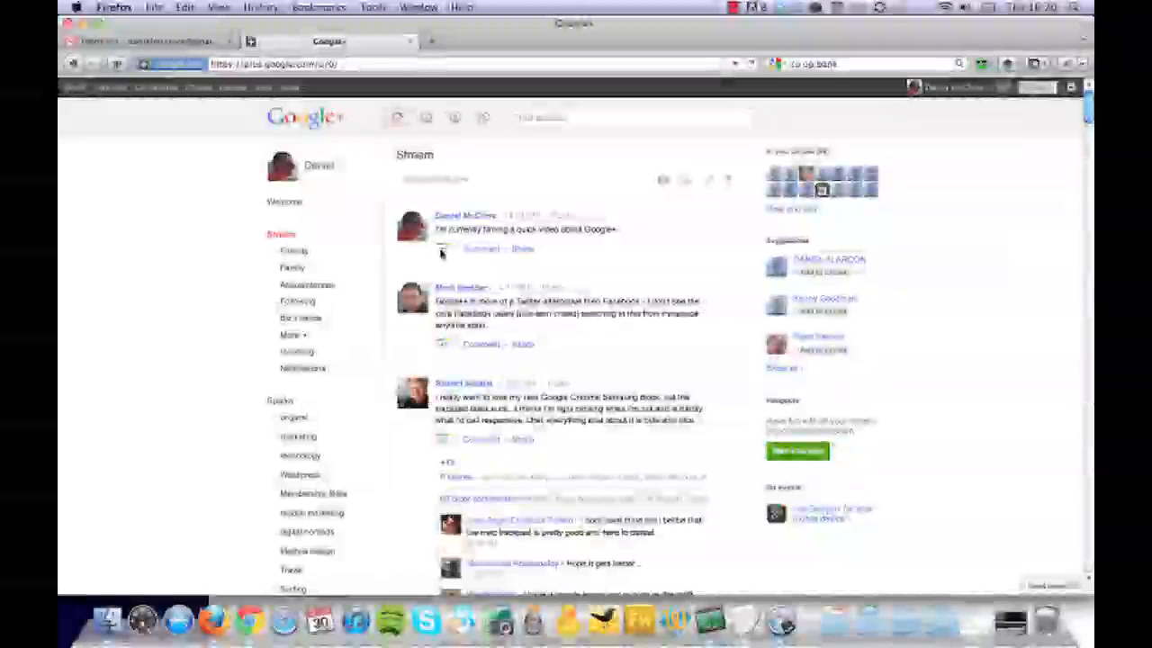
mouse_move(443, 250)
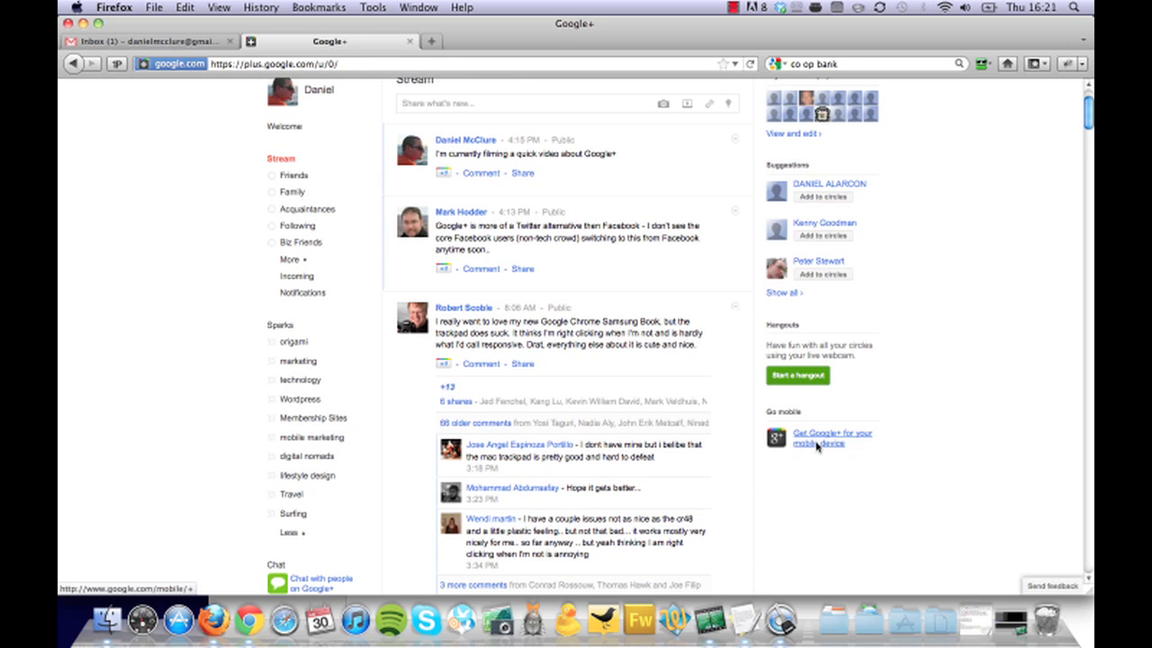
scroll(down, 3)
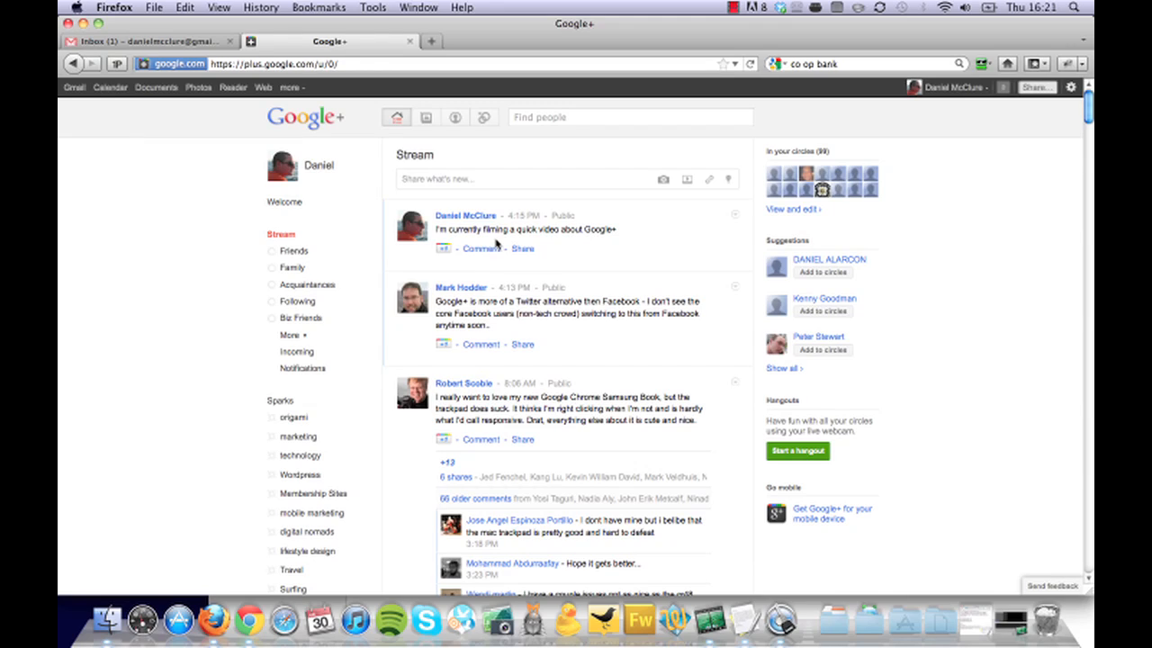
mouse_move(632, 241)
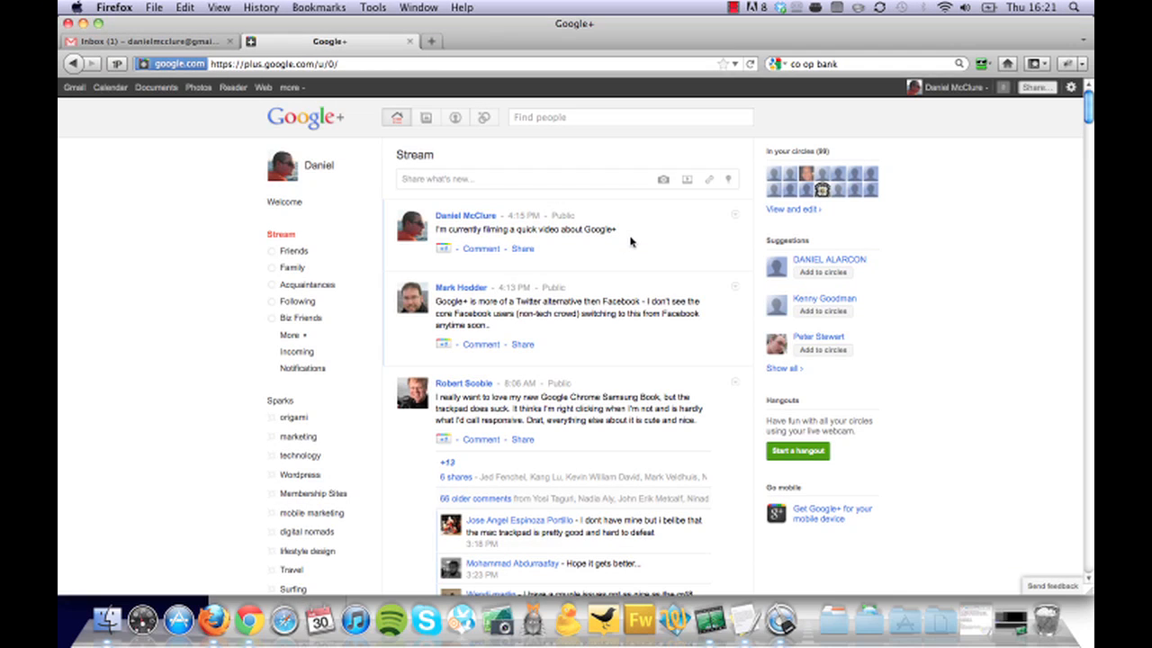
mouse_move(731, 180)
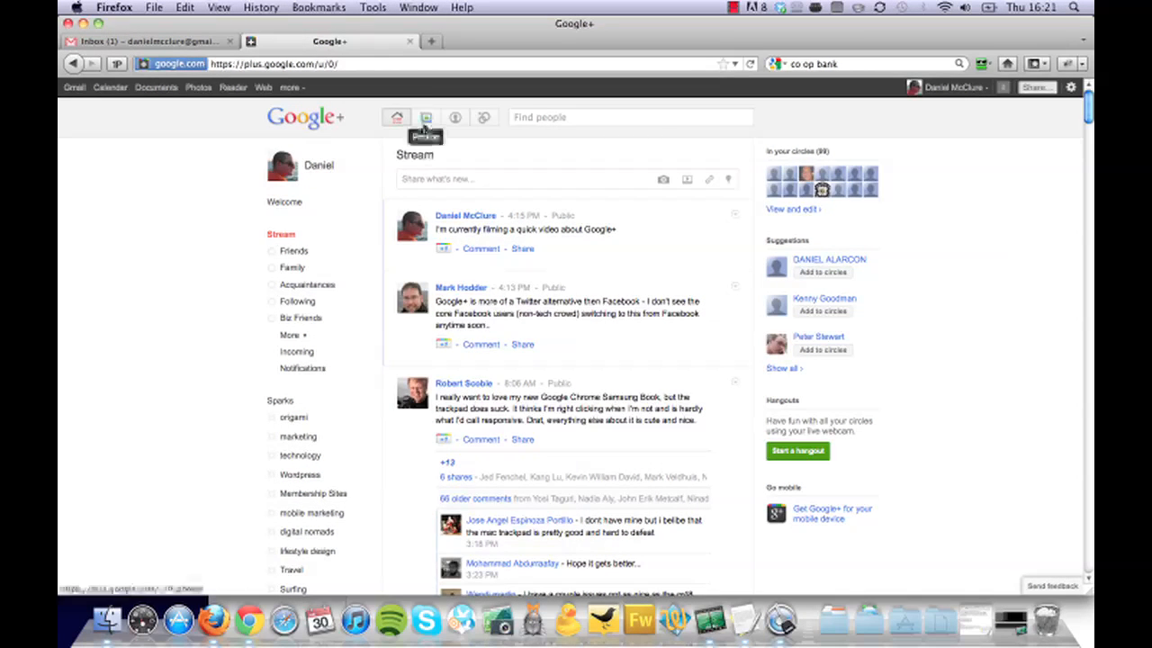
click(425, 117)
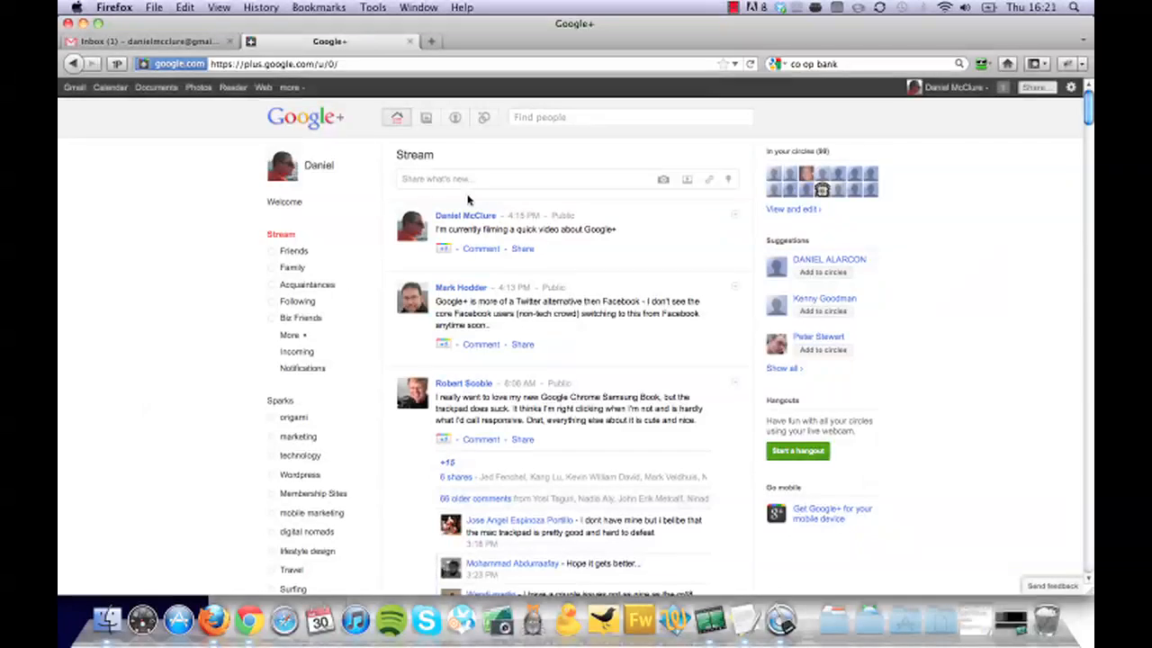
mouse_move(425, 117)
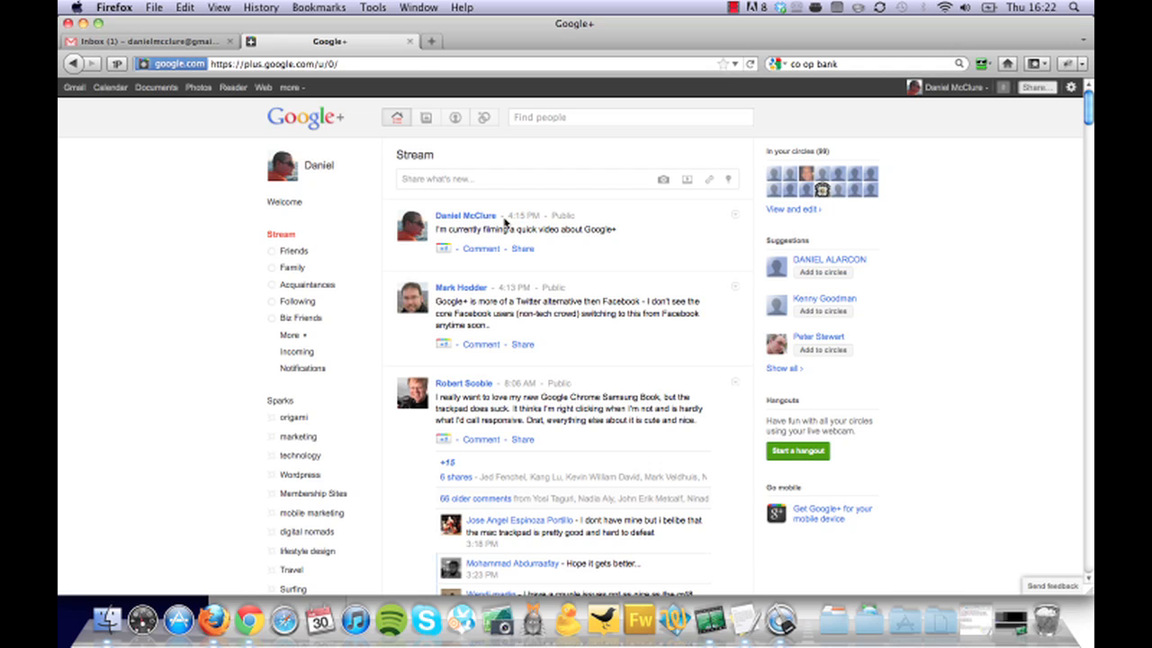
mouse_move(425, 117)
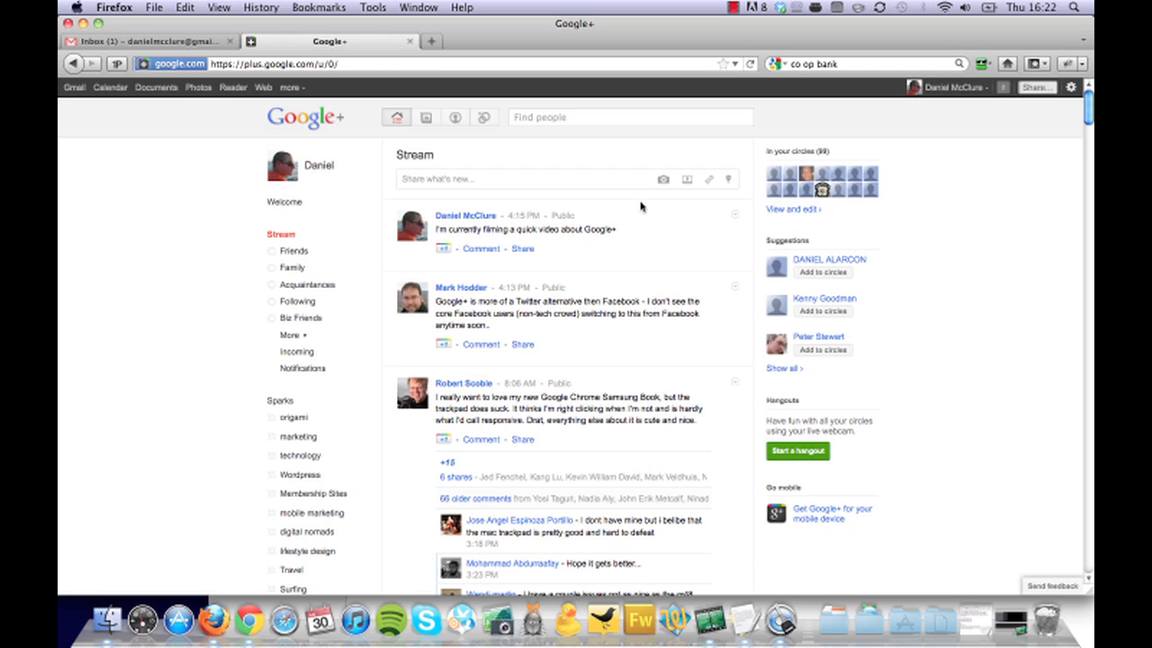
mouse_move(893, 176)
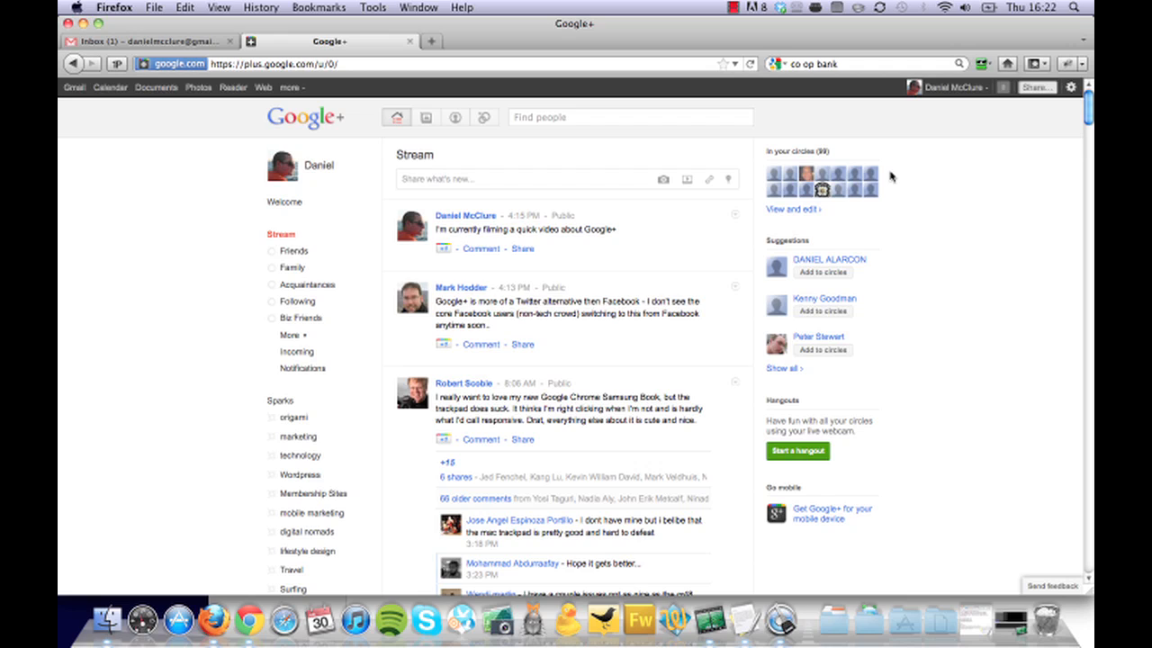
mouse_move(961, 133)
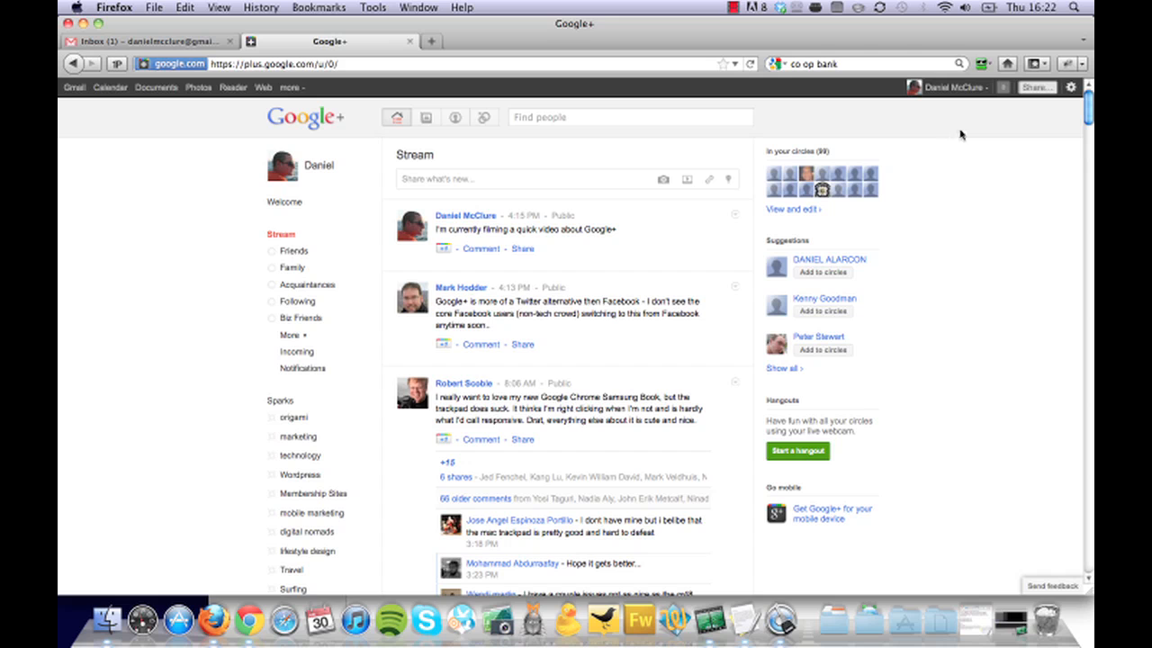
mouse_move(619, 104)
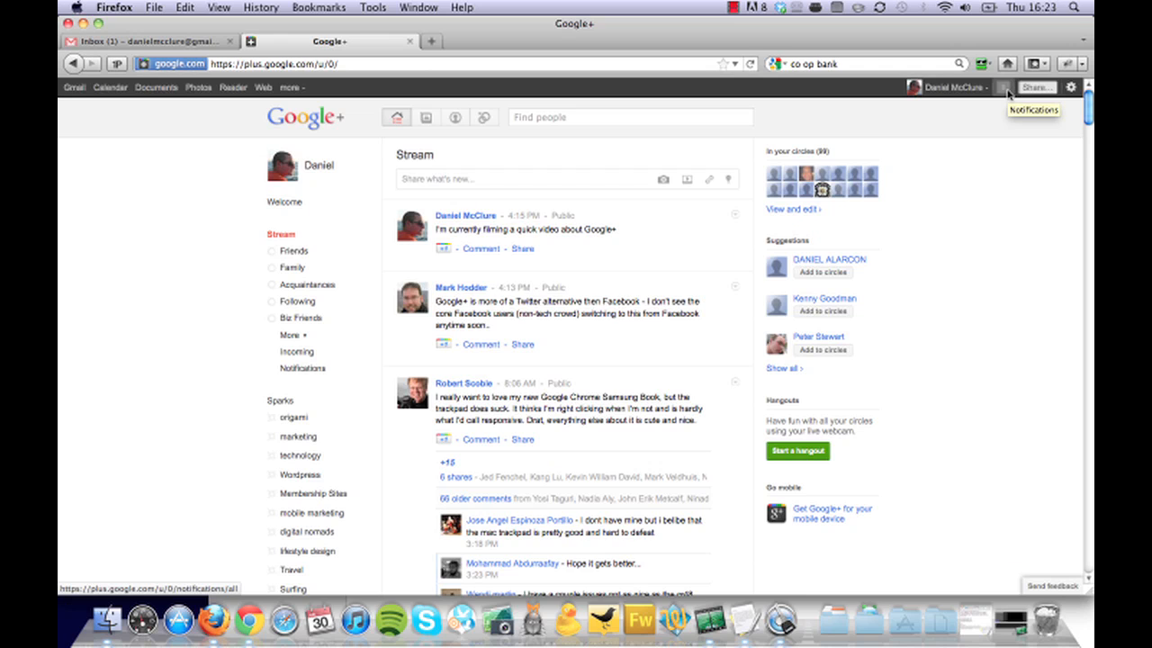
Step: Review the recent Google+ notifications from the Google bar counter, then dismiss the list
click(1008, 88)
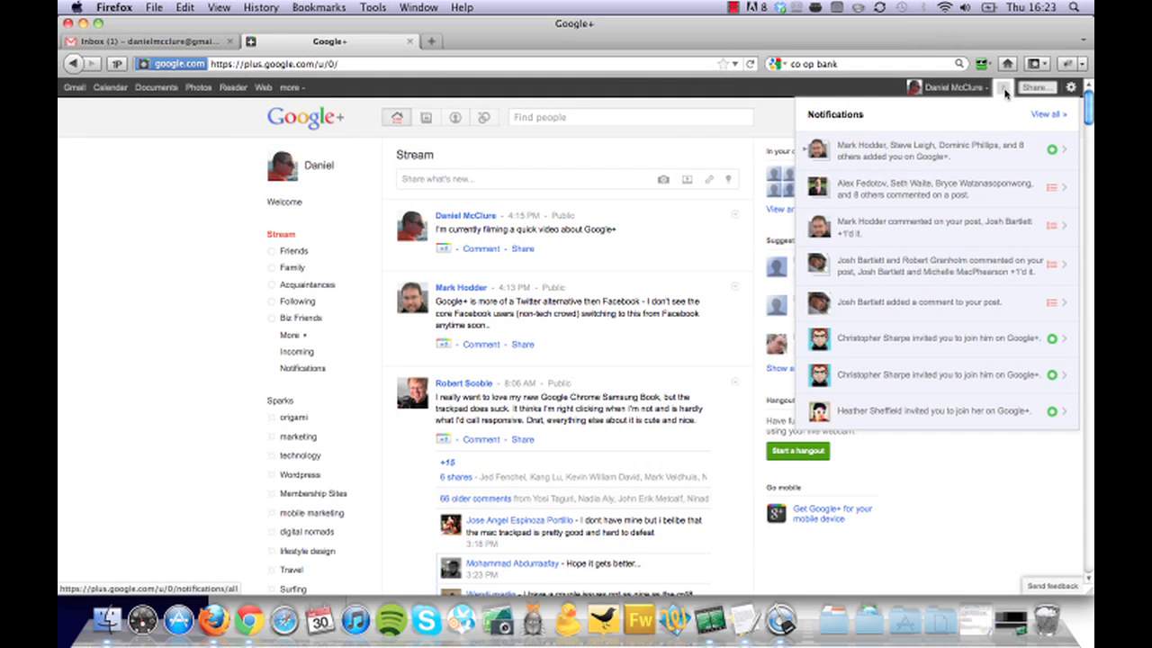
mouse_move(1002, 88)
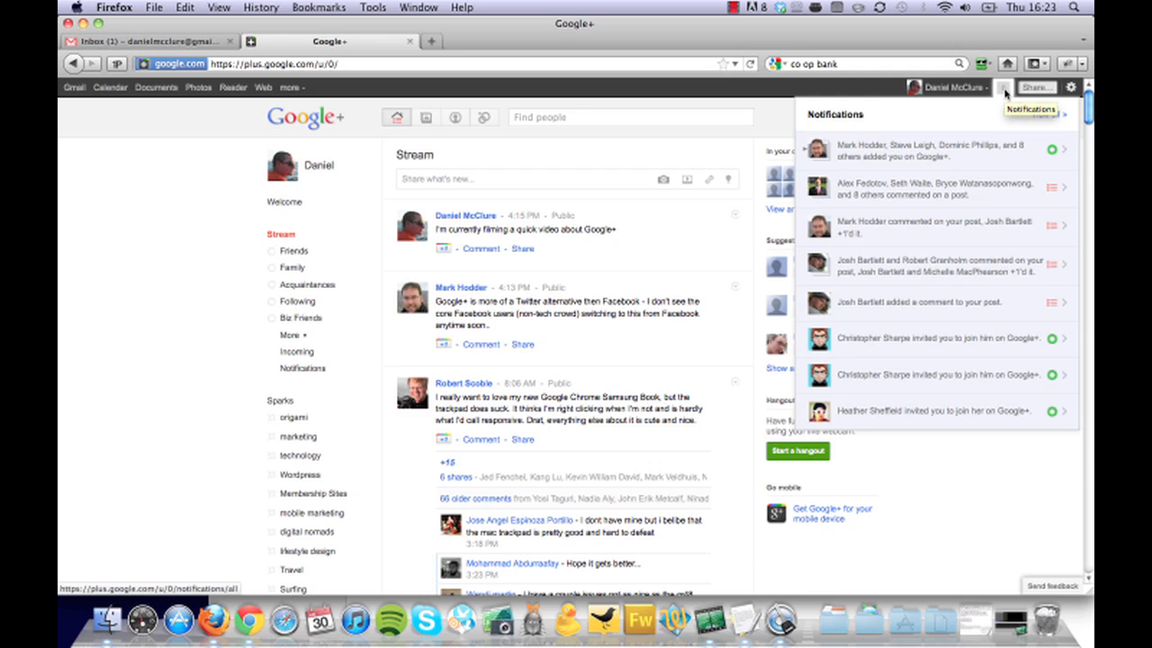
click(1008, 86)
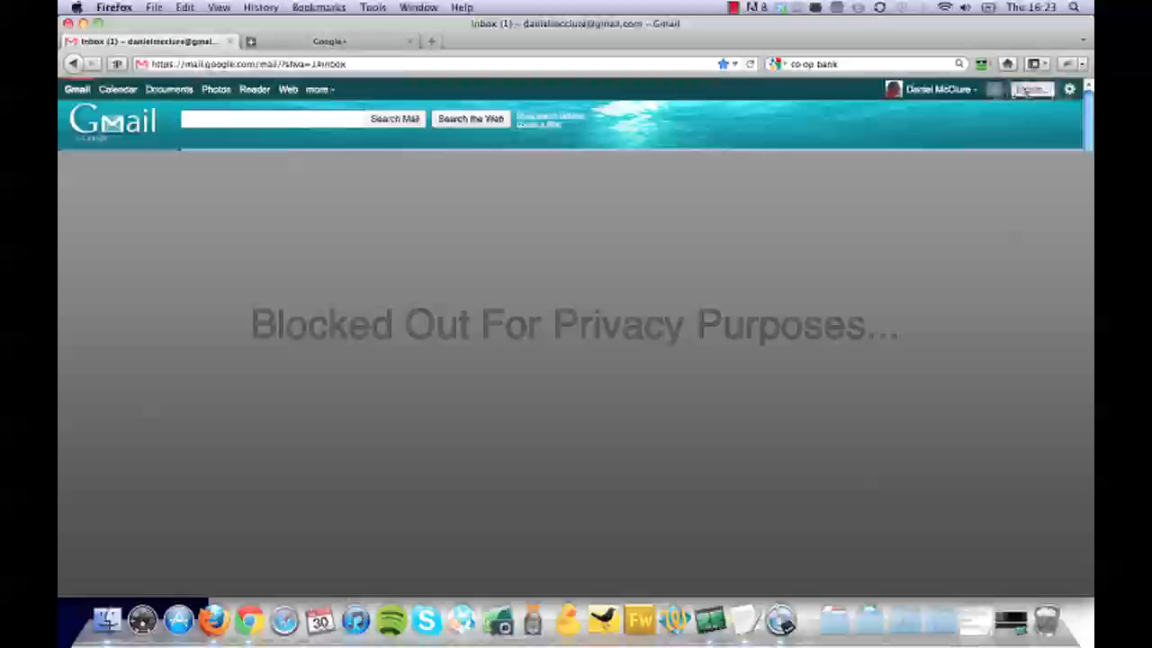
Step: Show Google+ notifications from within Gmail and go to View all notifications
click(999, 90)
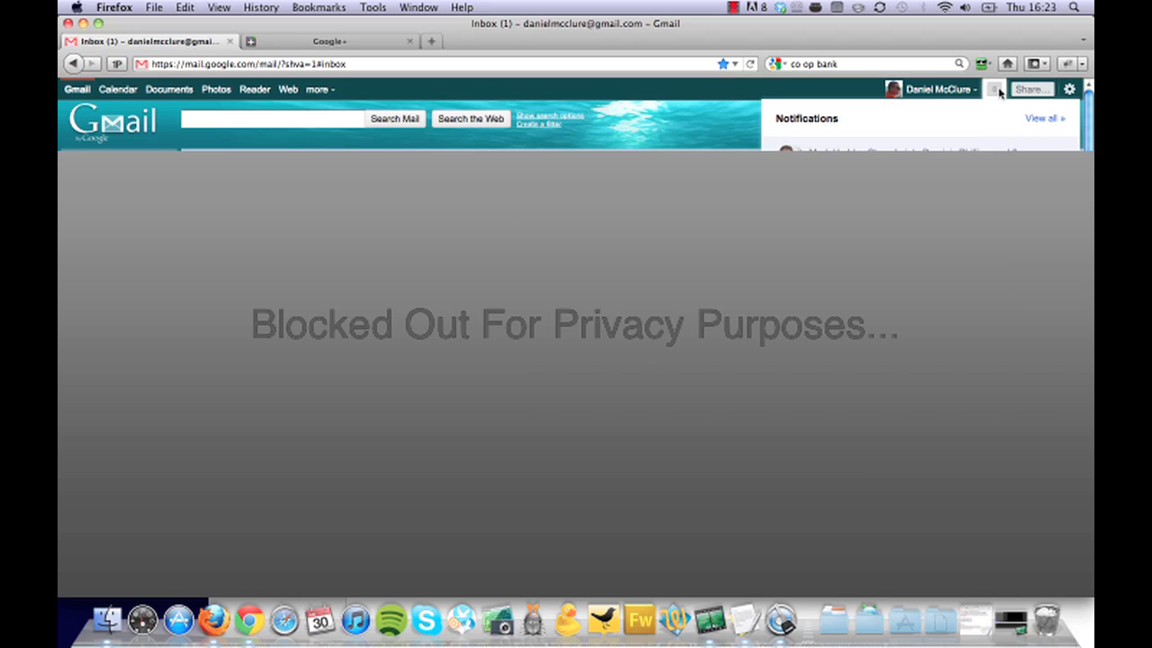
click(1000, 90)
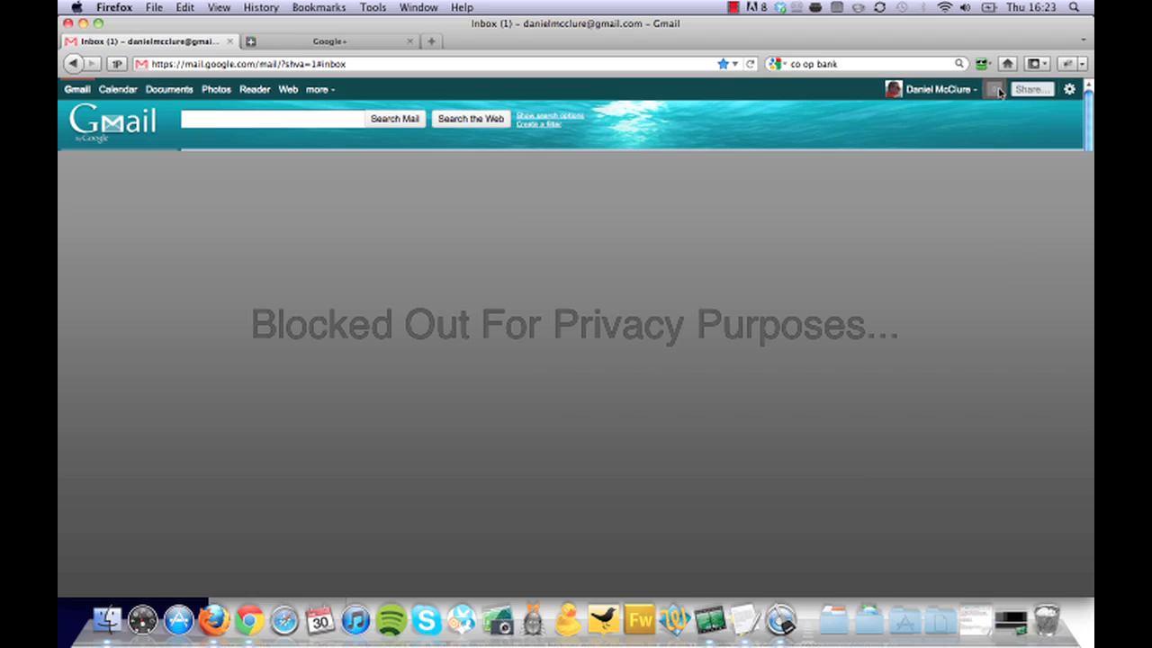
click(998, 90)
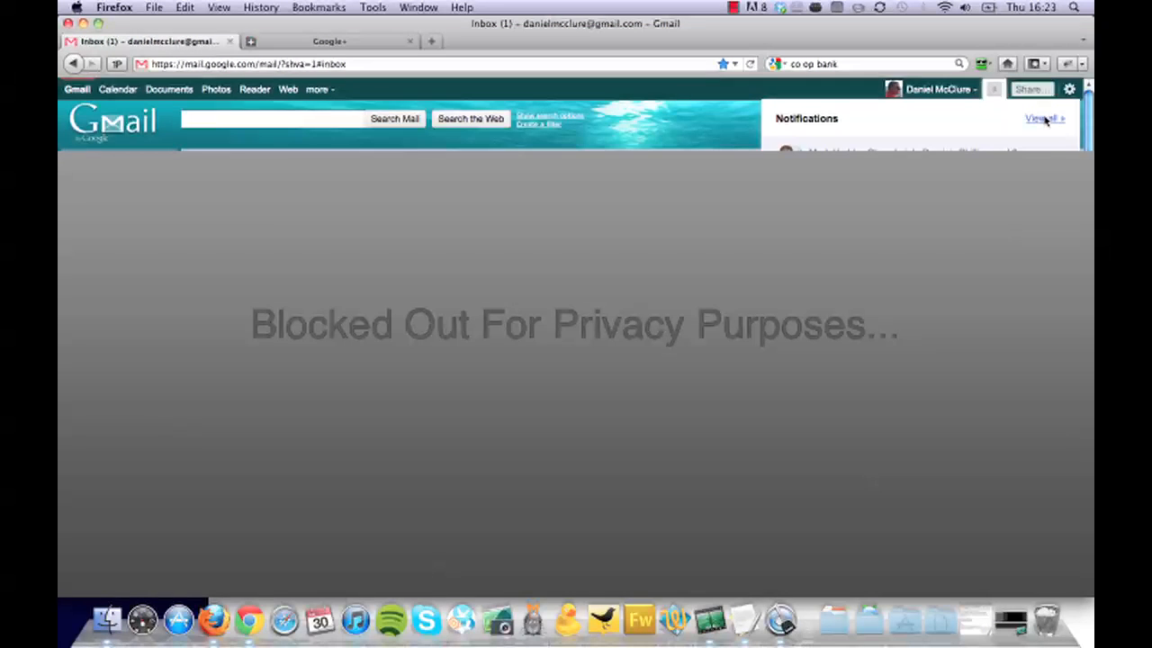
click(1040, 119)
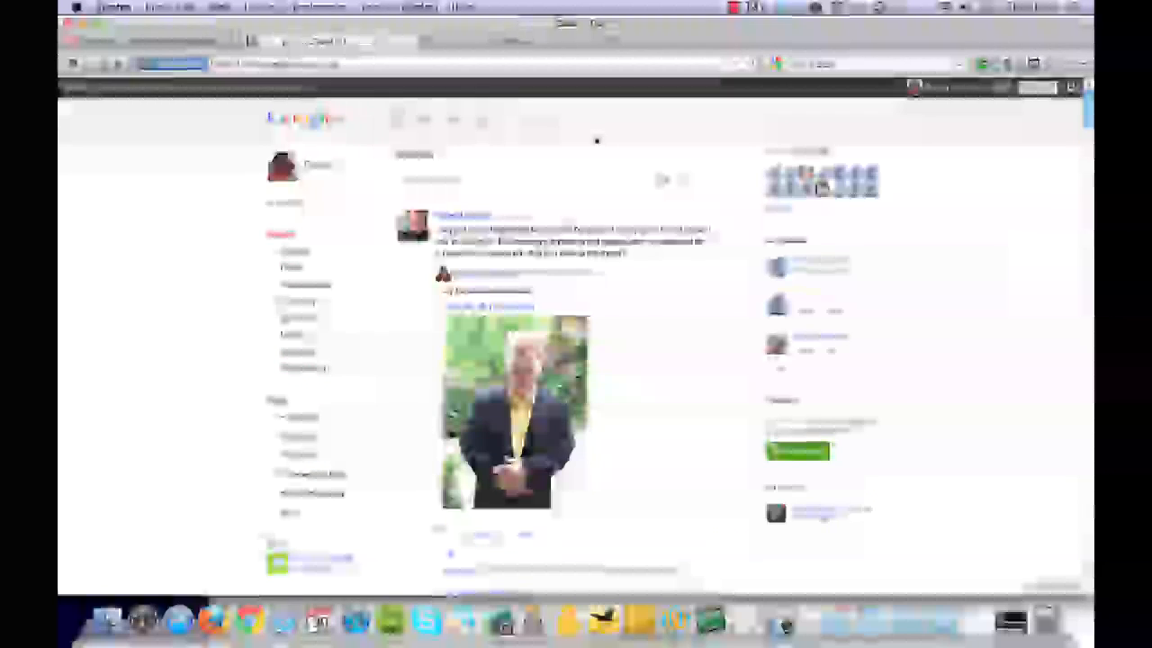
Step: Find Mashable's favourite-features post in the stream and start resharing it
scroll(down, 3)
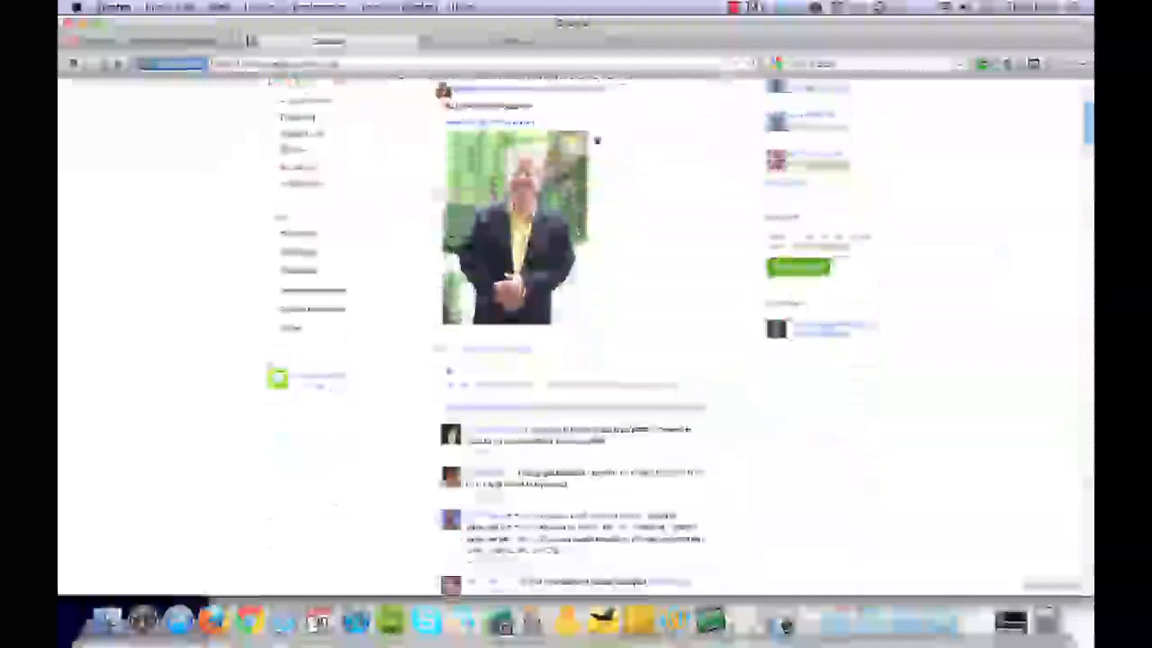
scroll(down, 3)
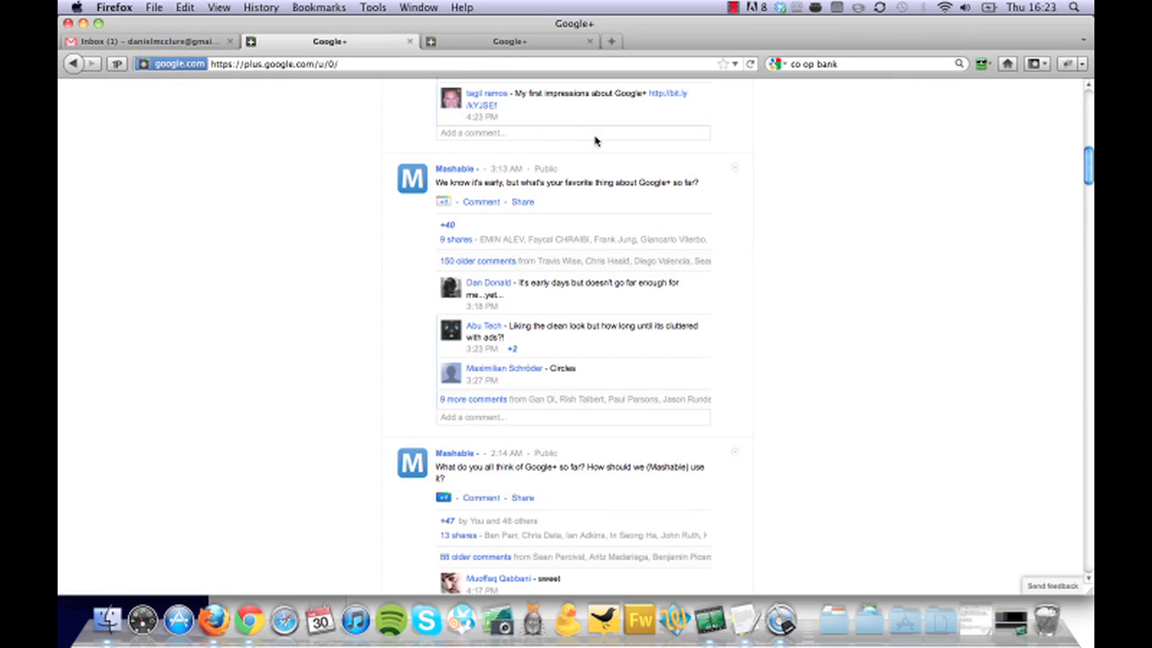
scroll(down, 3)
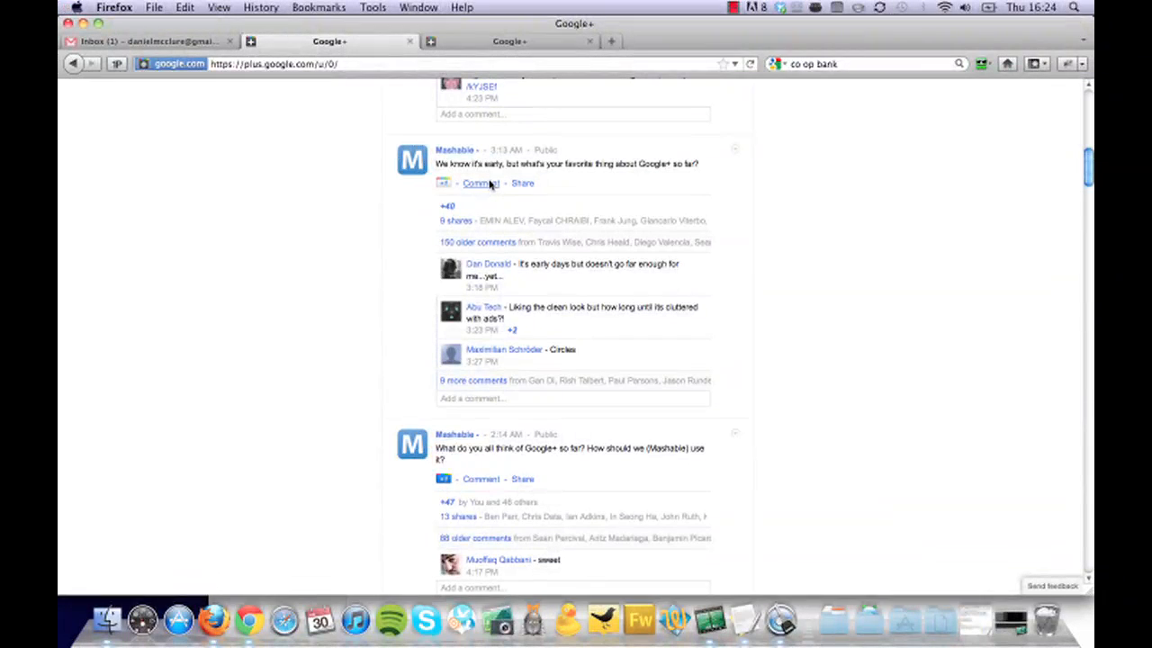
mouse_move(522, 184)
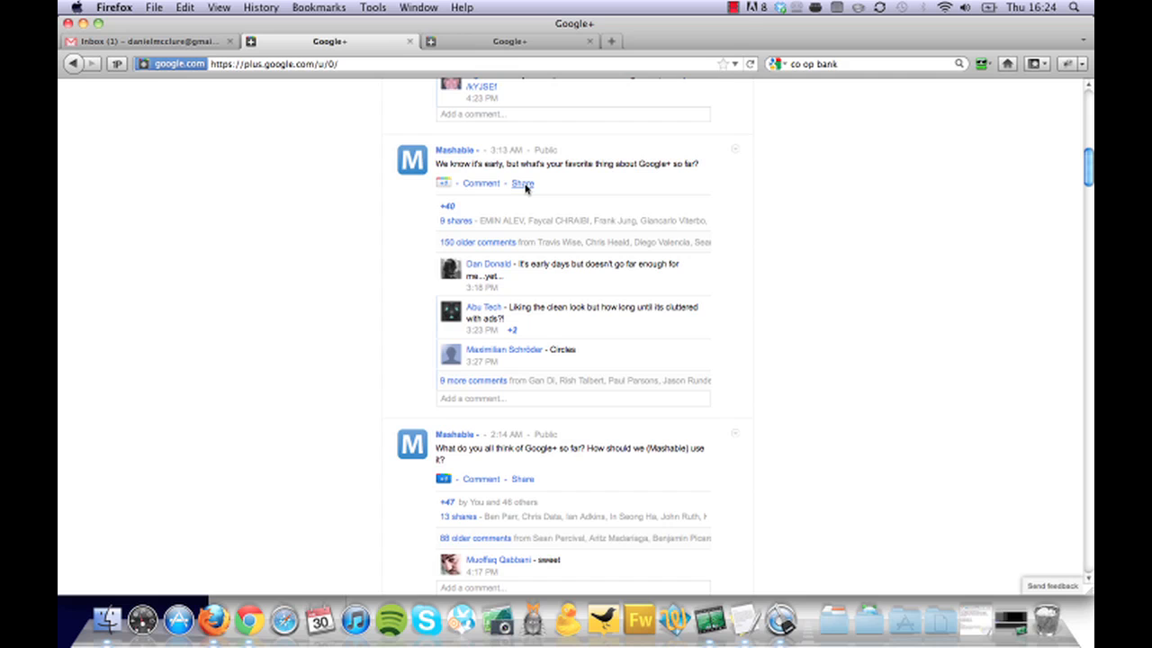
click(522, 183)
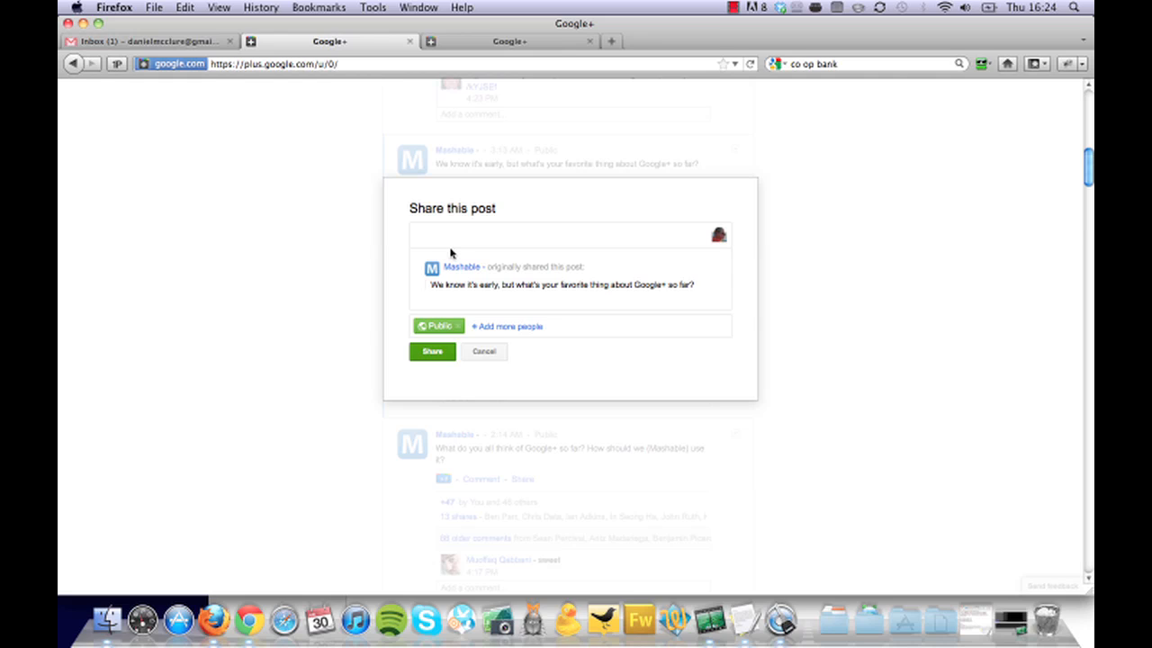
mouse_move(446, 280)
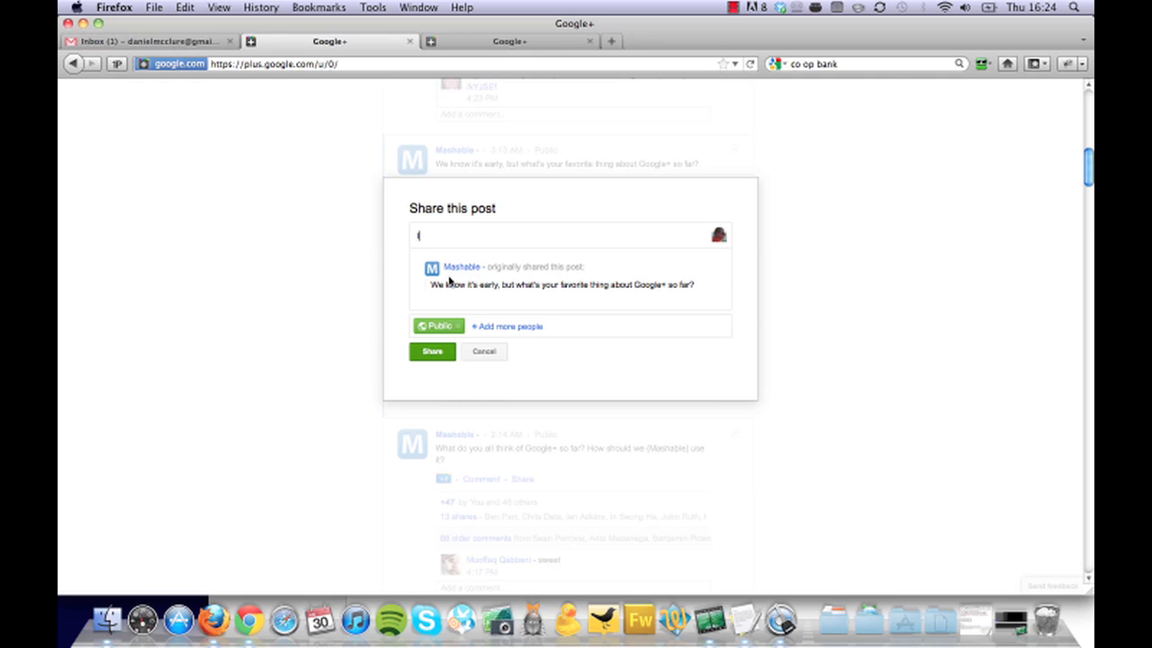
Step: Add the comment 'I'm really enjoying Google+' and set the audience to the Friends circle
text(I'm really s)
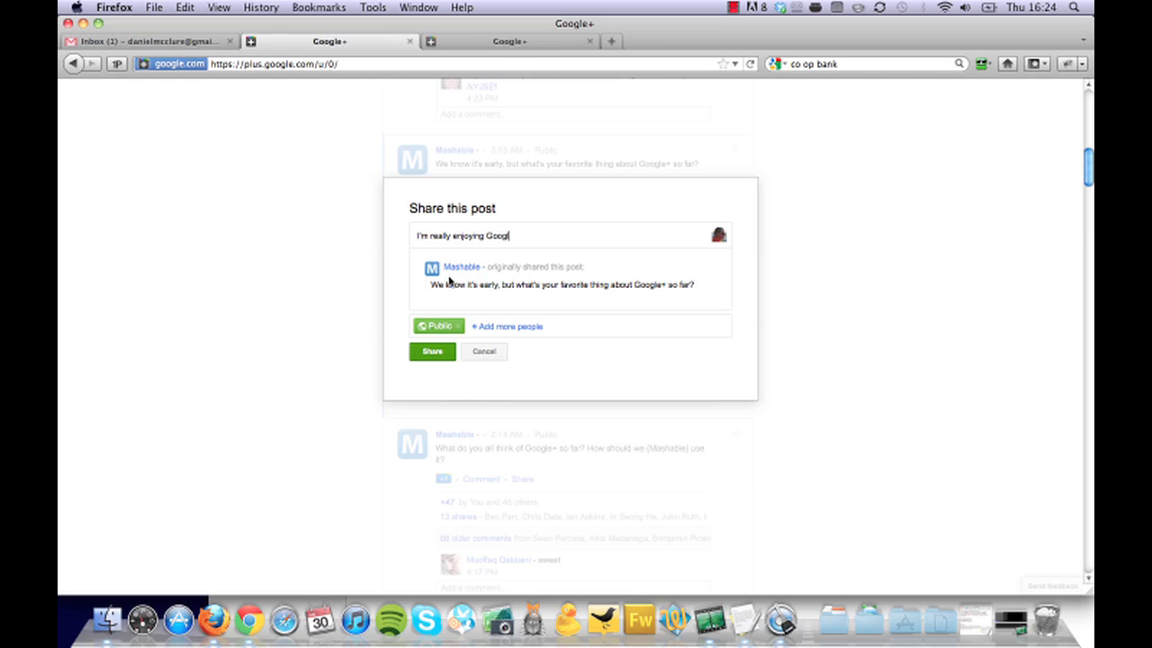
text(+)
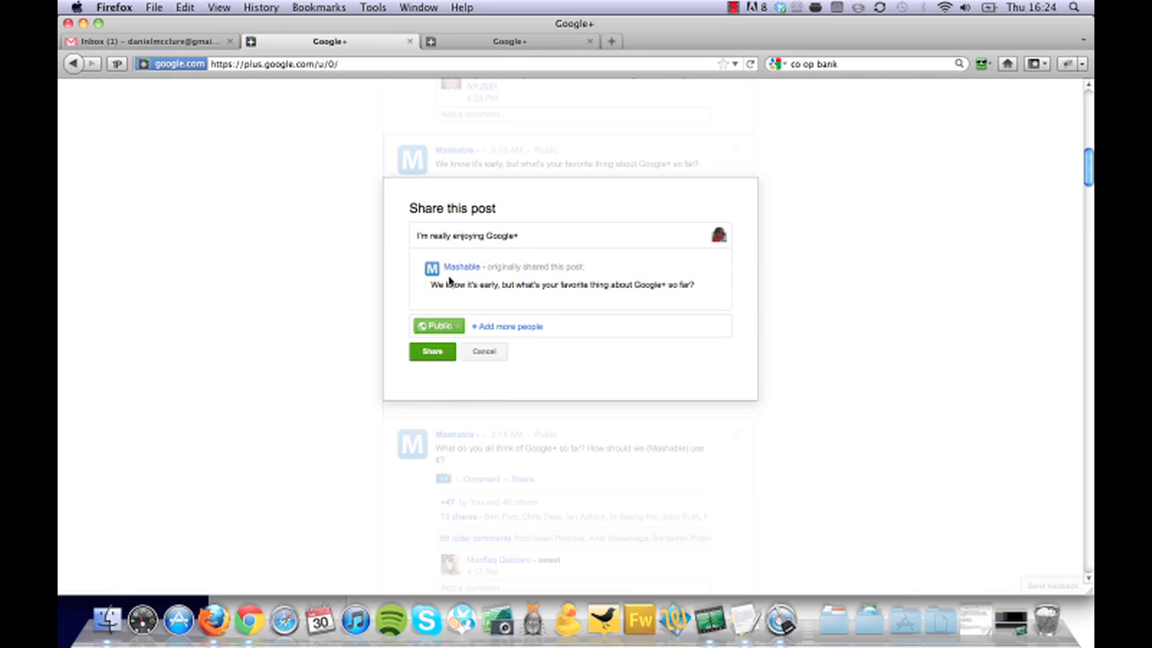
mouse_move(437, 326)
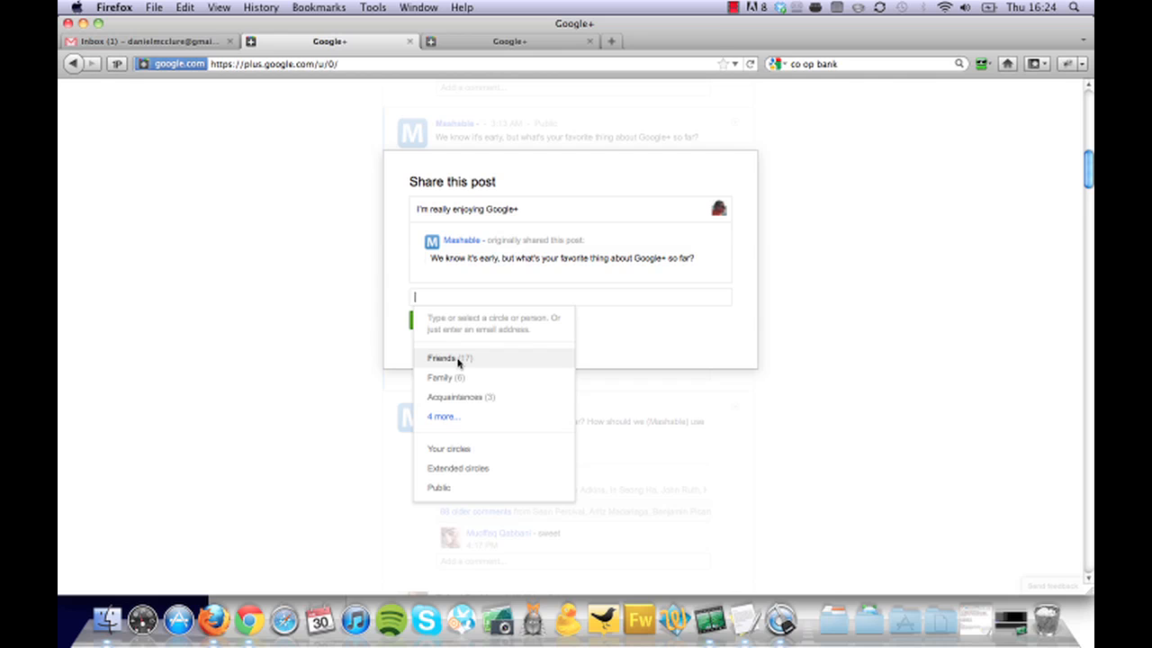
click(441, 358)
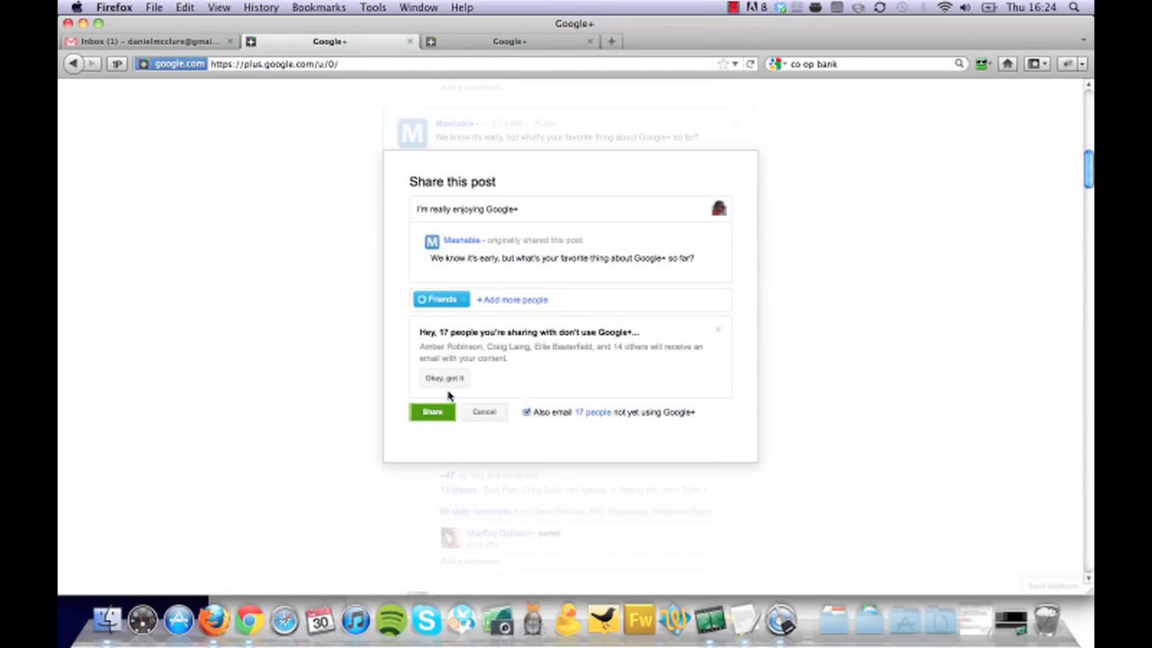
click(443, 378)
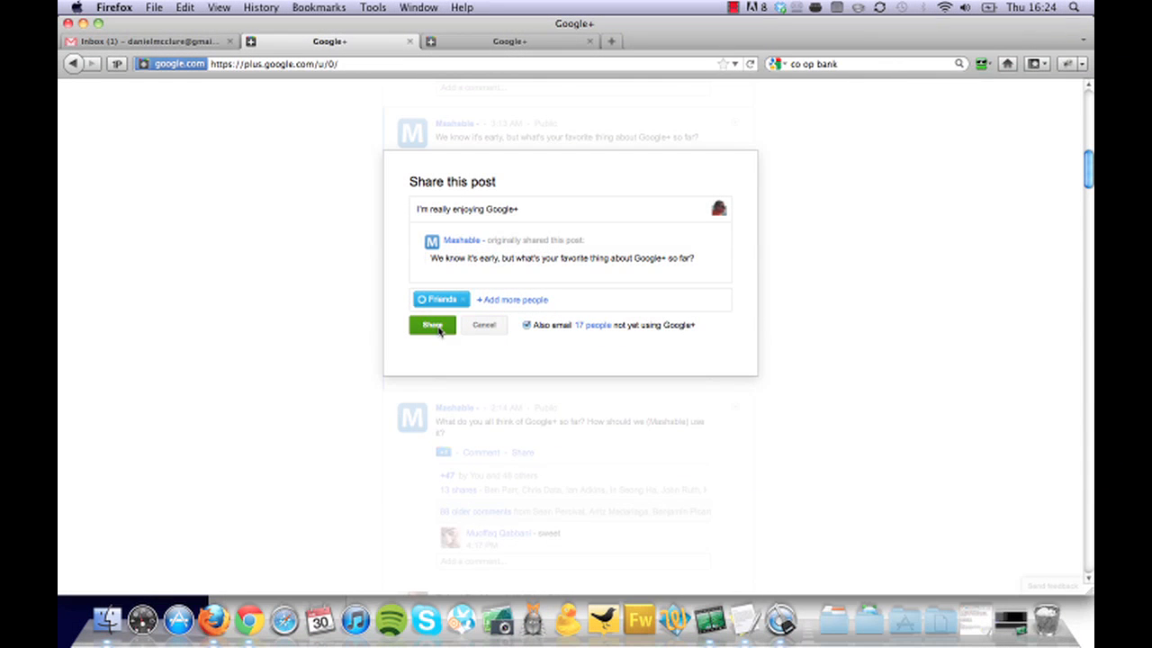
Step: Share the Mashable reshare to Friends so it appears atop the stream
click(432, 324)
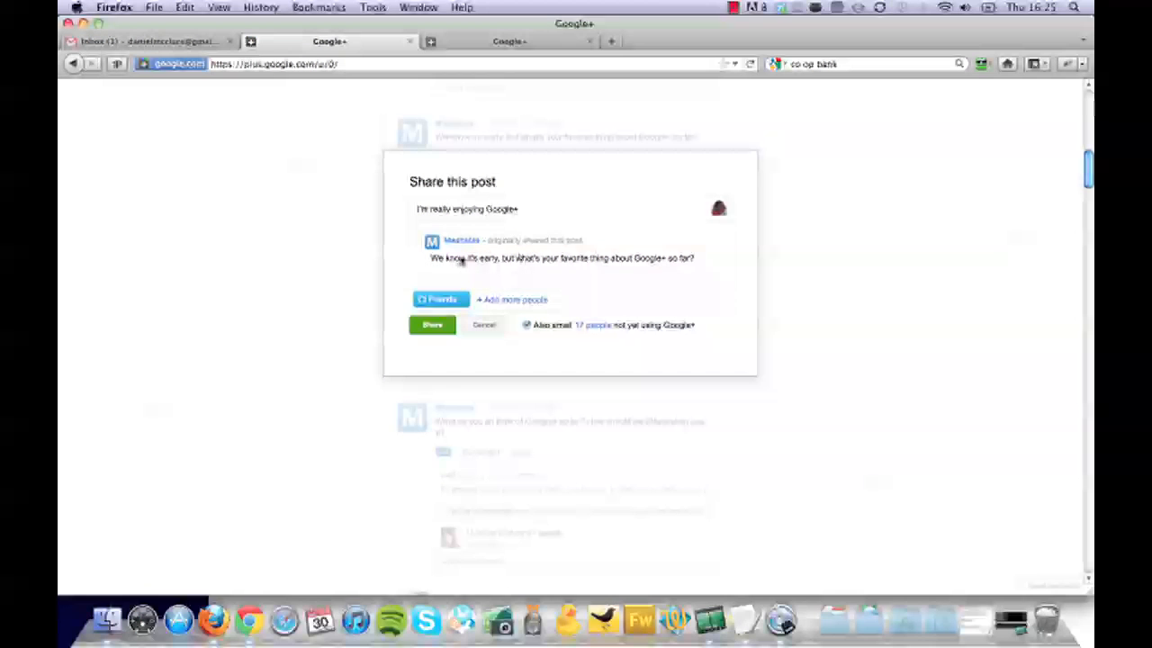
click(439, 299)
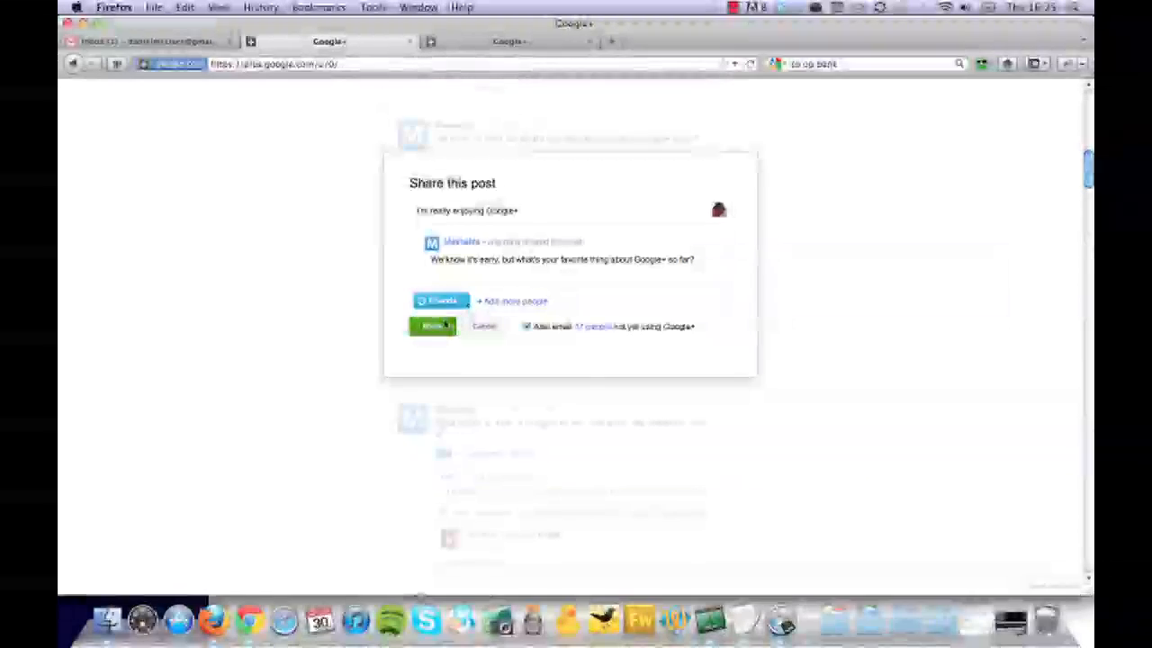
click(432, 324)
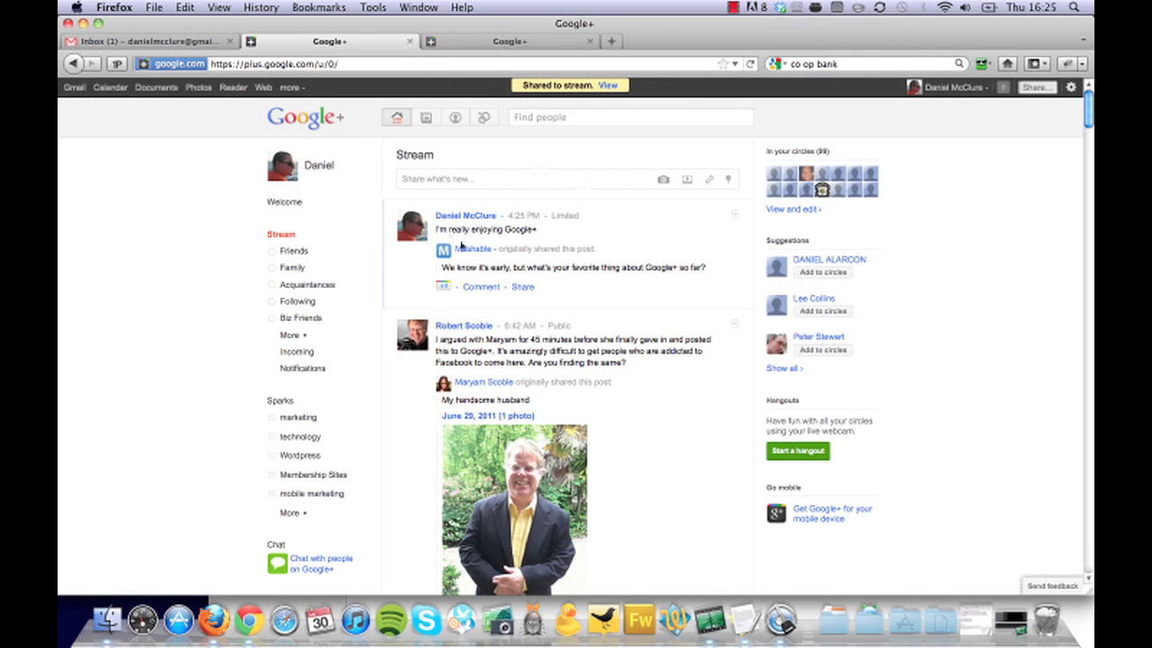
mouse_move(522, 268)
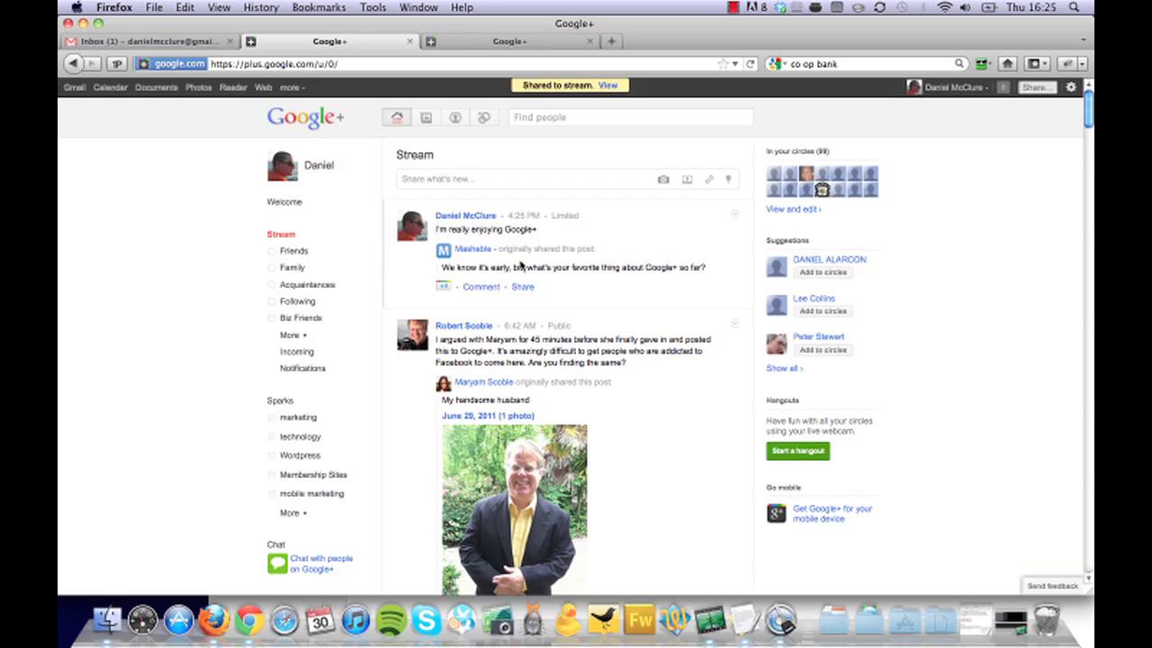
mouse_move(691, 208)
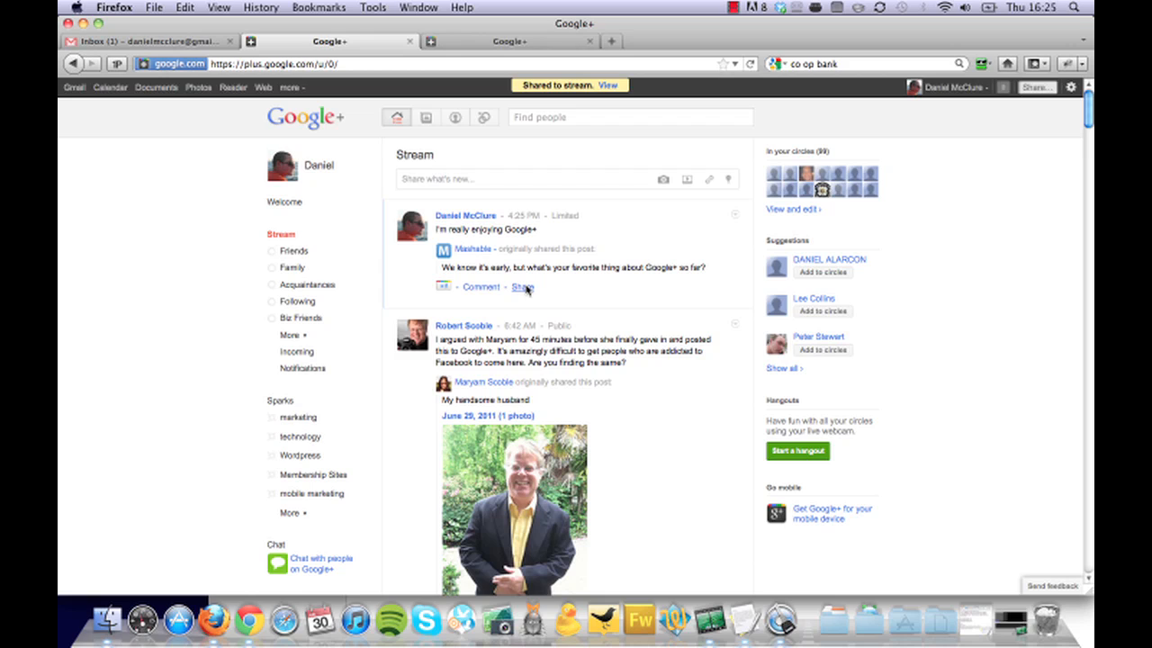
mouse_move(443, 288)
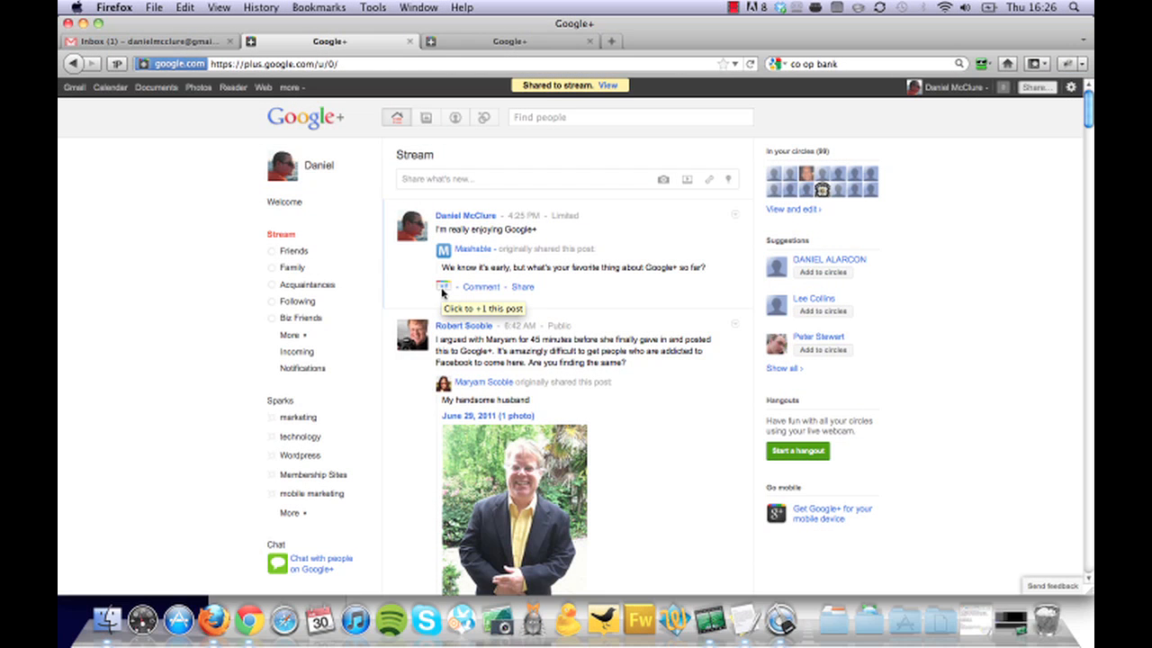
mouse_move(373, 186)
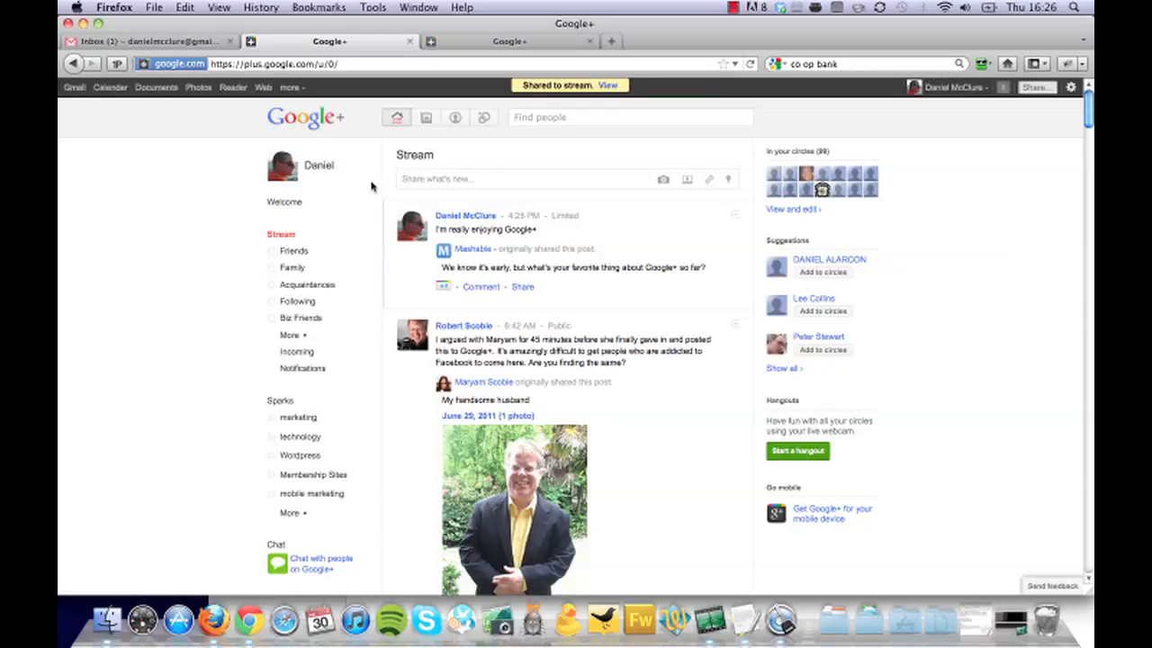